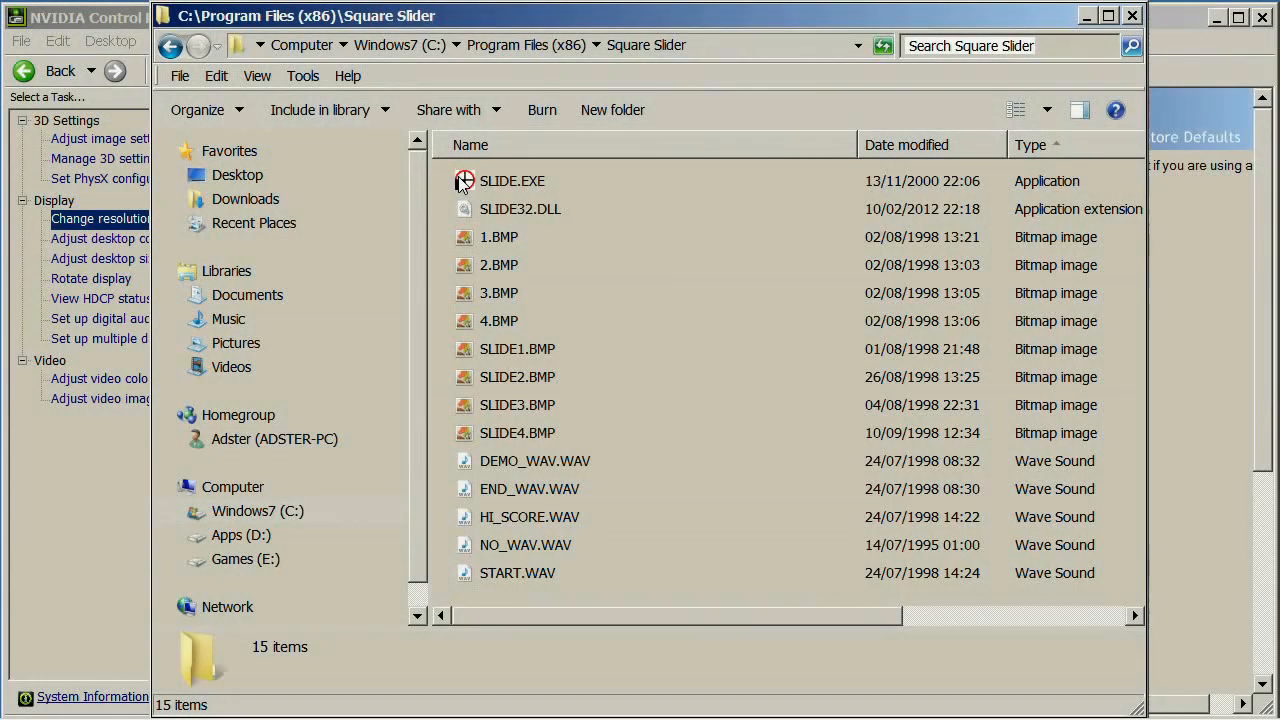
# Launch SLIDE.EXE from the Square Slider folder and confirm the UAC prompt
pyautogui.doubleClick(512, 180)
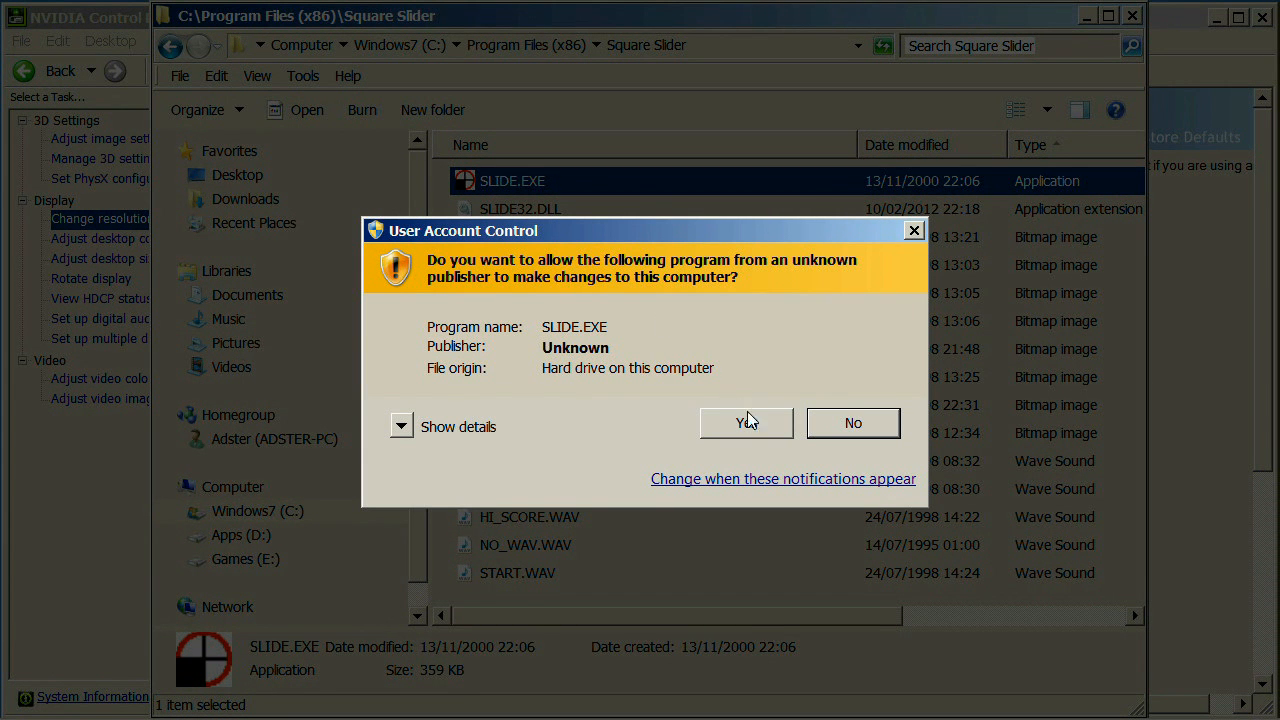
pyautogui.click(746, 422)
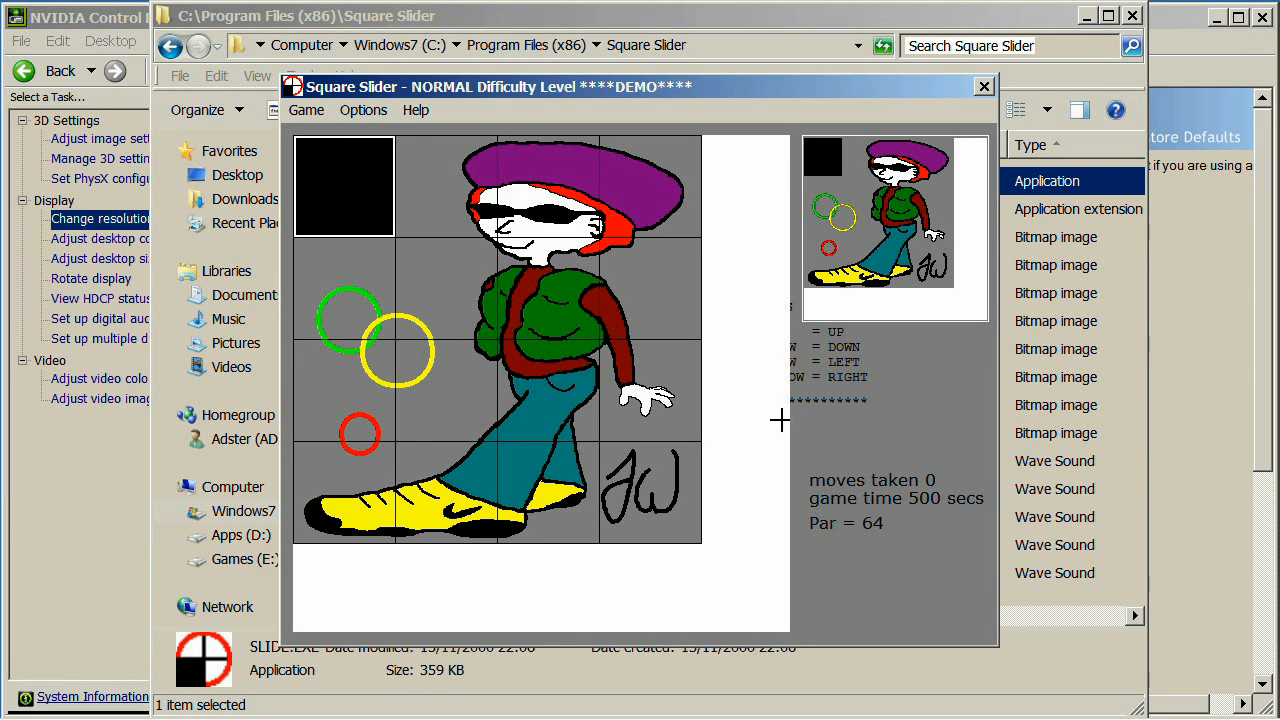
# Browse the Game menu during the demo shuffle, leaving it open to begin a puzzle
pyautogui.click(364, 110)
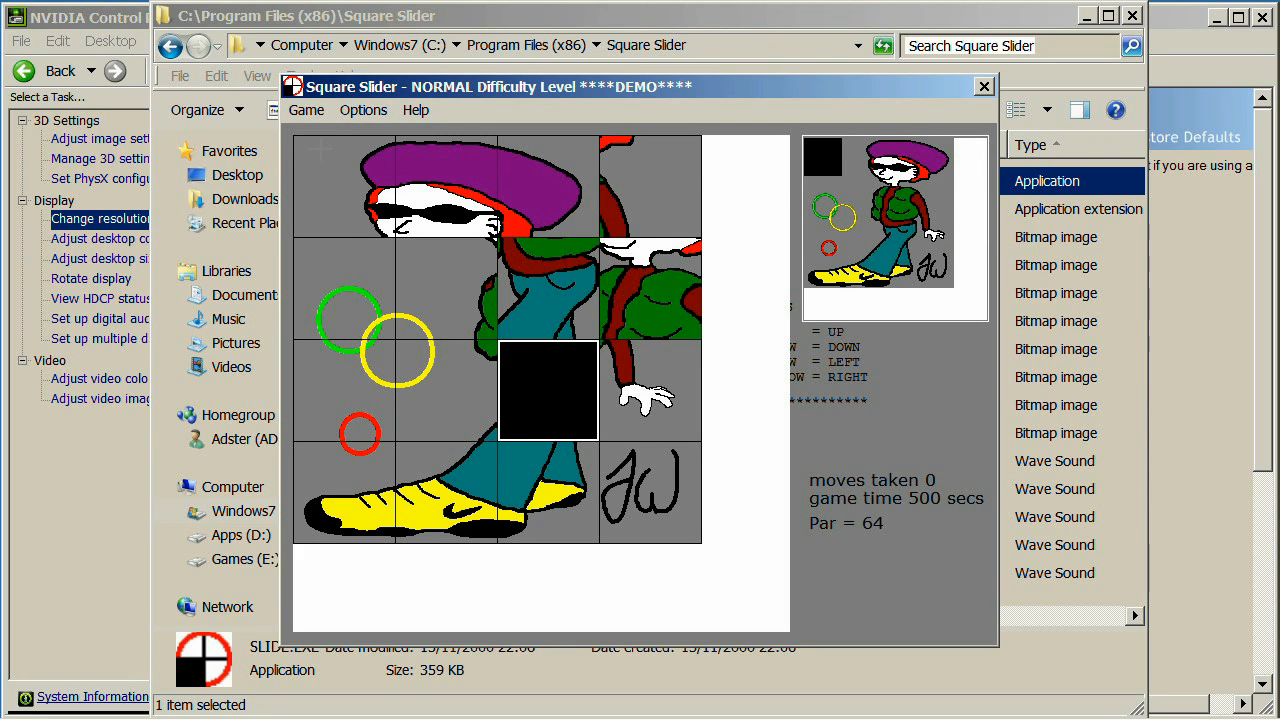
pyautogui.click(308, 110)
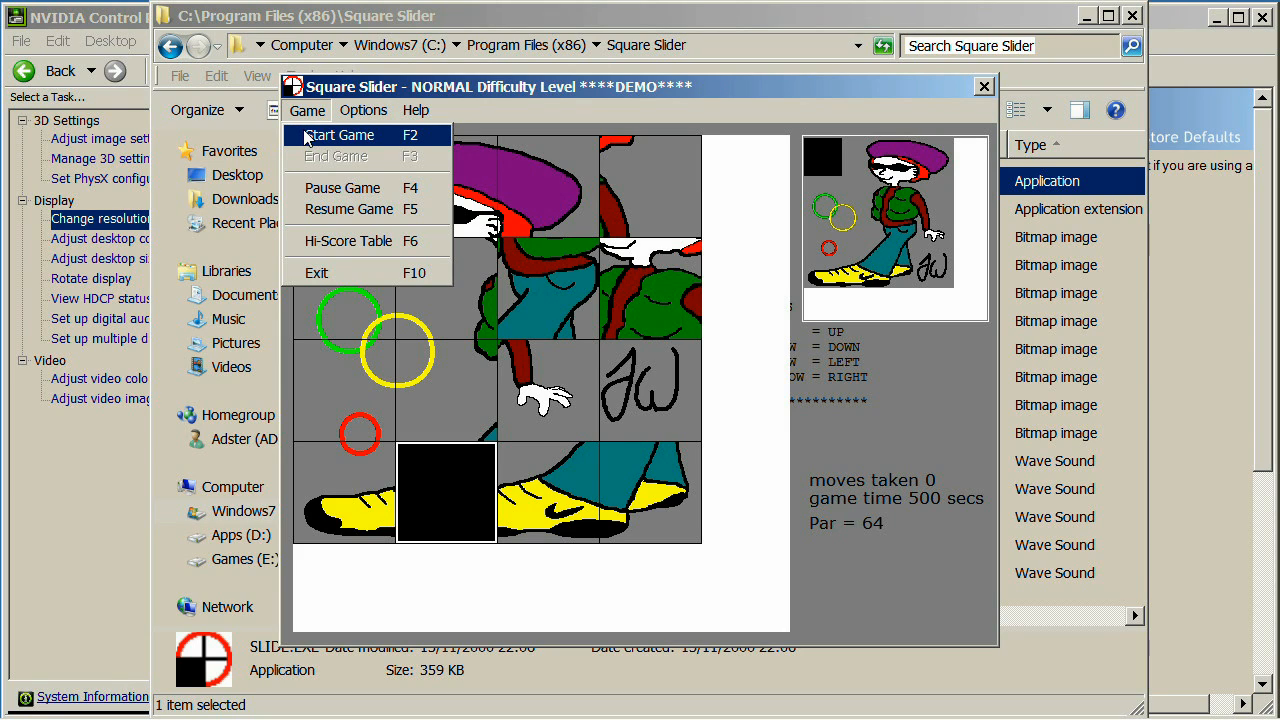
pyautogui.click(416, 110)
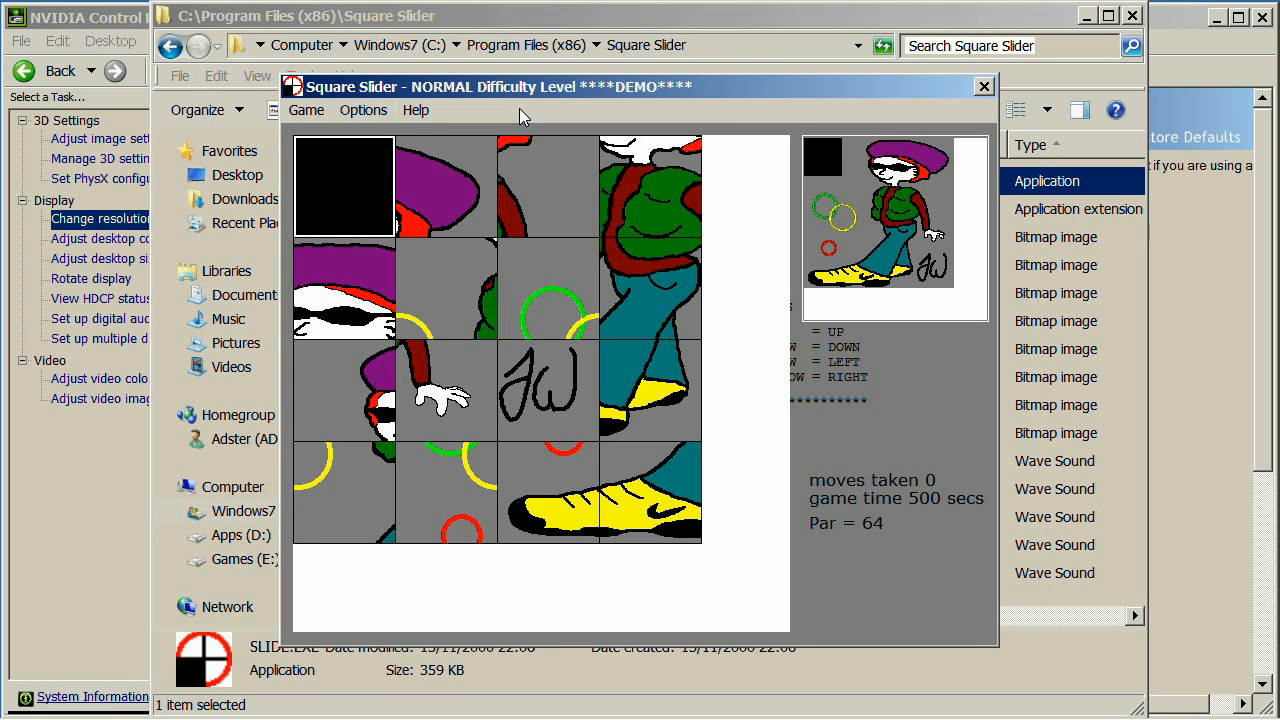
pyautogui.click(306, 110)
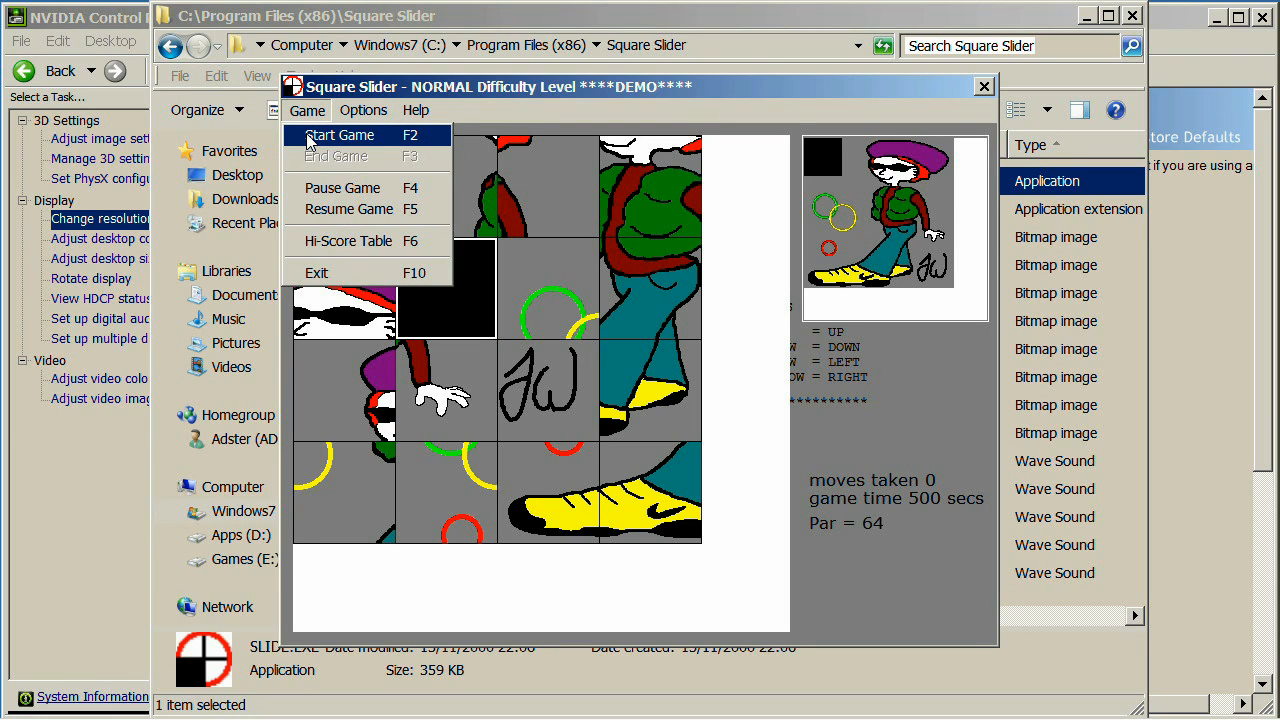
# Start a Normal game and slide tiles until the picture is complete (148 moves, score 759)
pyautogui.click(340, 136)
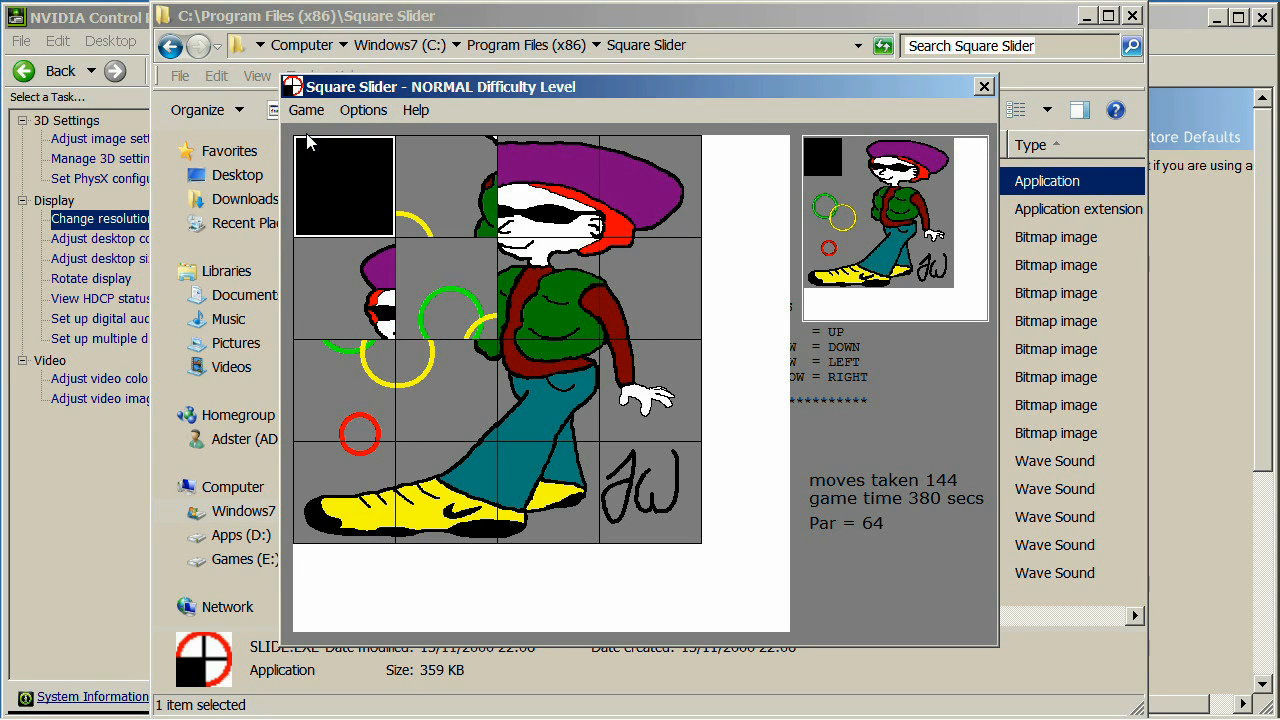
pyautogui.click(444, 188)
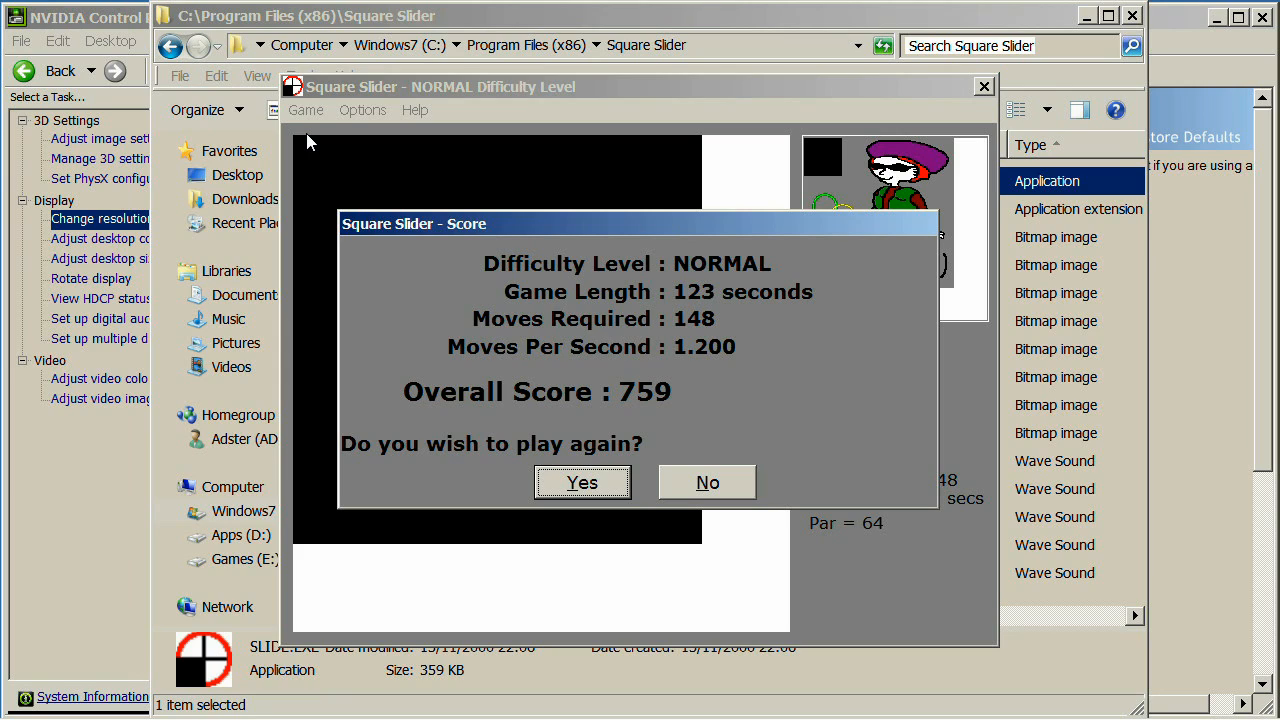
pyautogui.moveTo(582, 482)
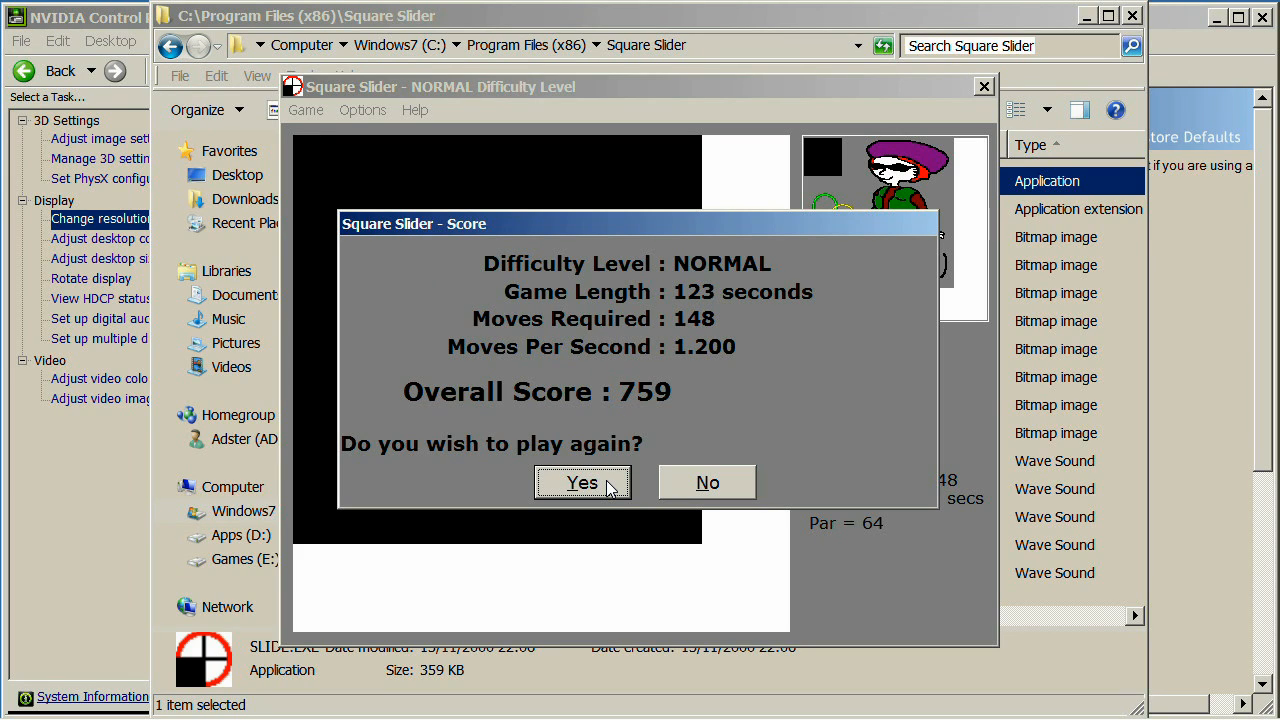
# Answer Yes to play again so a fresh Normal round begins reshuffled
pyautogui.click(582, 482)
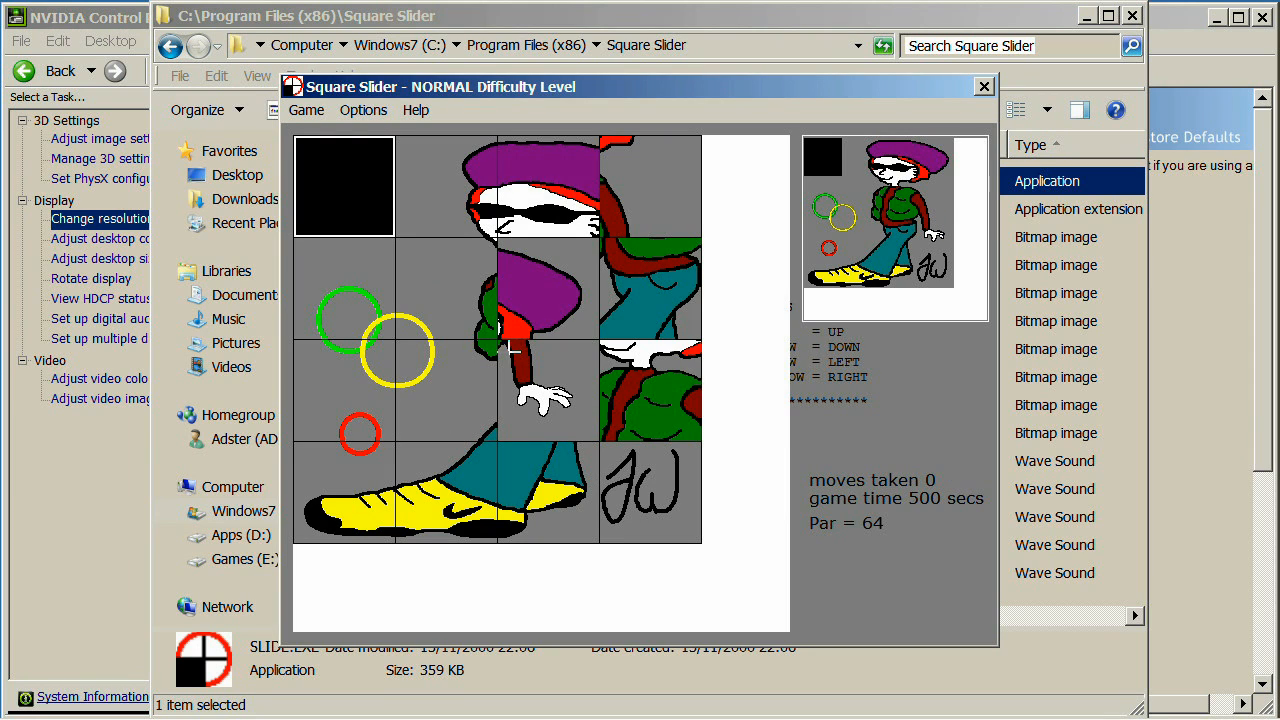
pyautogui.click(306, 110)
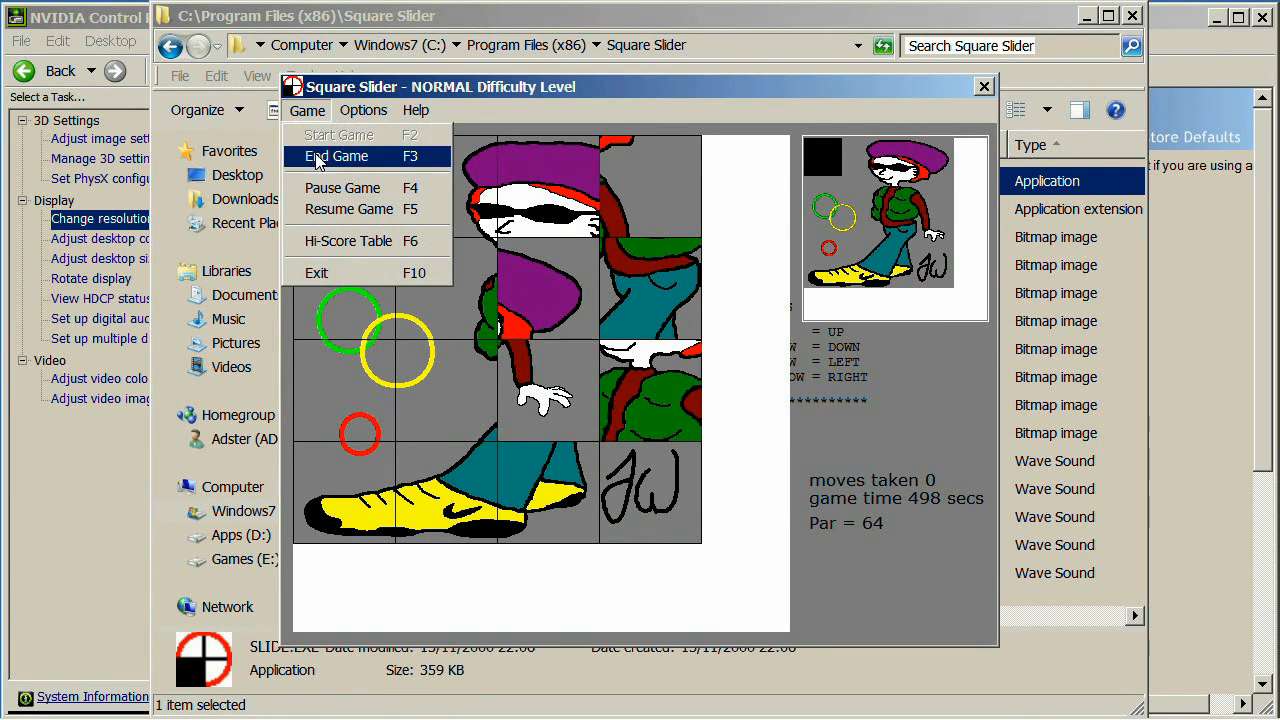
# End the current game and set difficulty to Hard, loading the Phileas Fogg picture
pyautogui.click(364, 110)
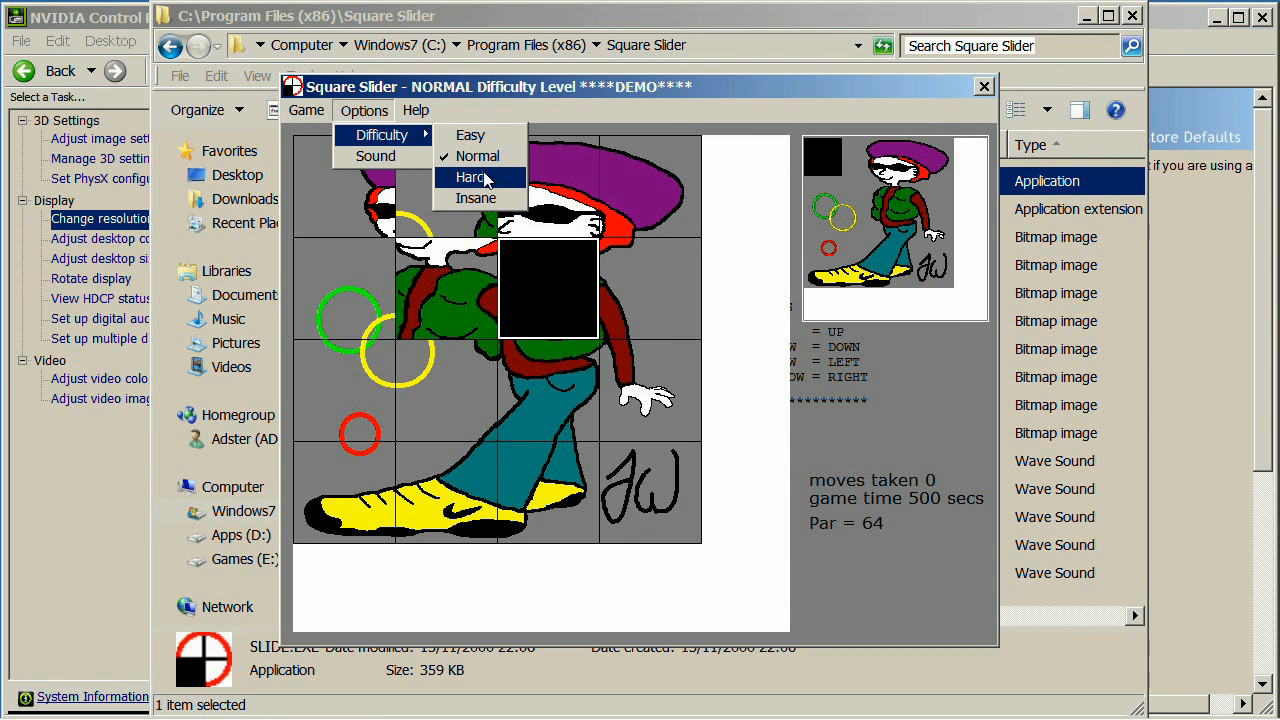
pyautogui.click(472, 176)
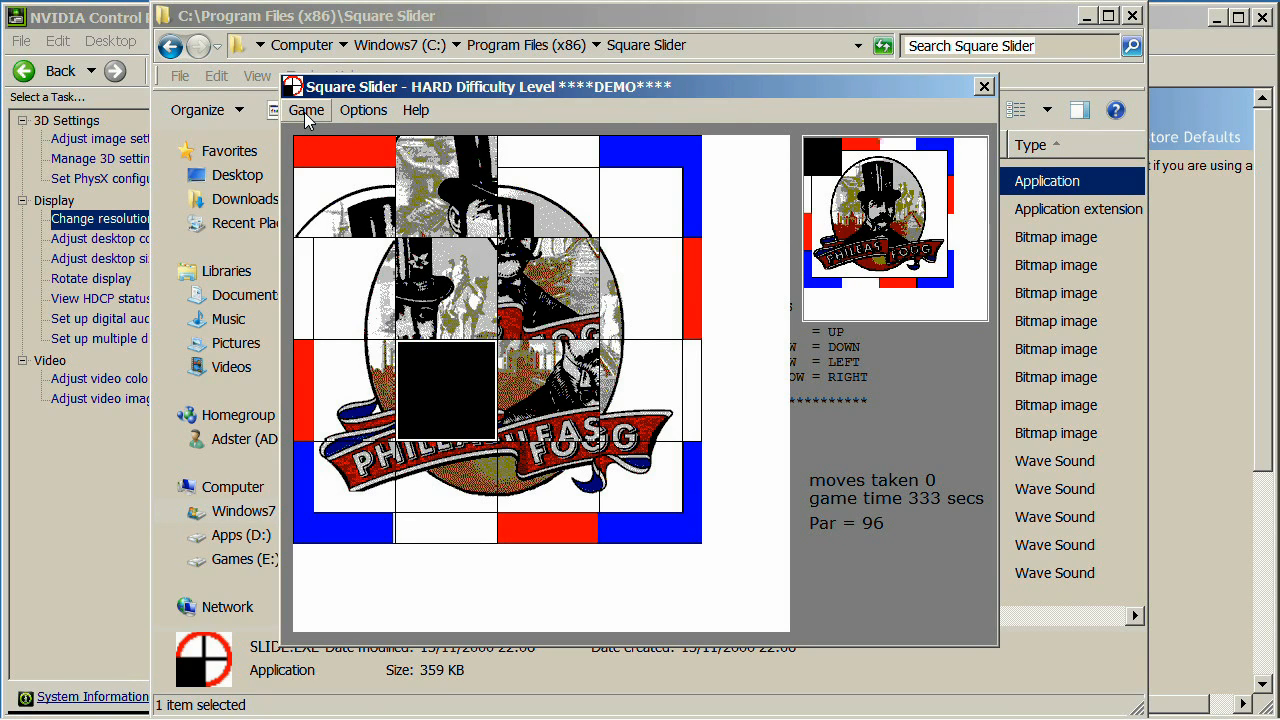
pyautogui.click(308, 110)
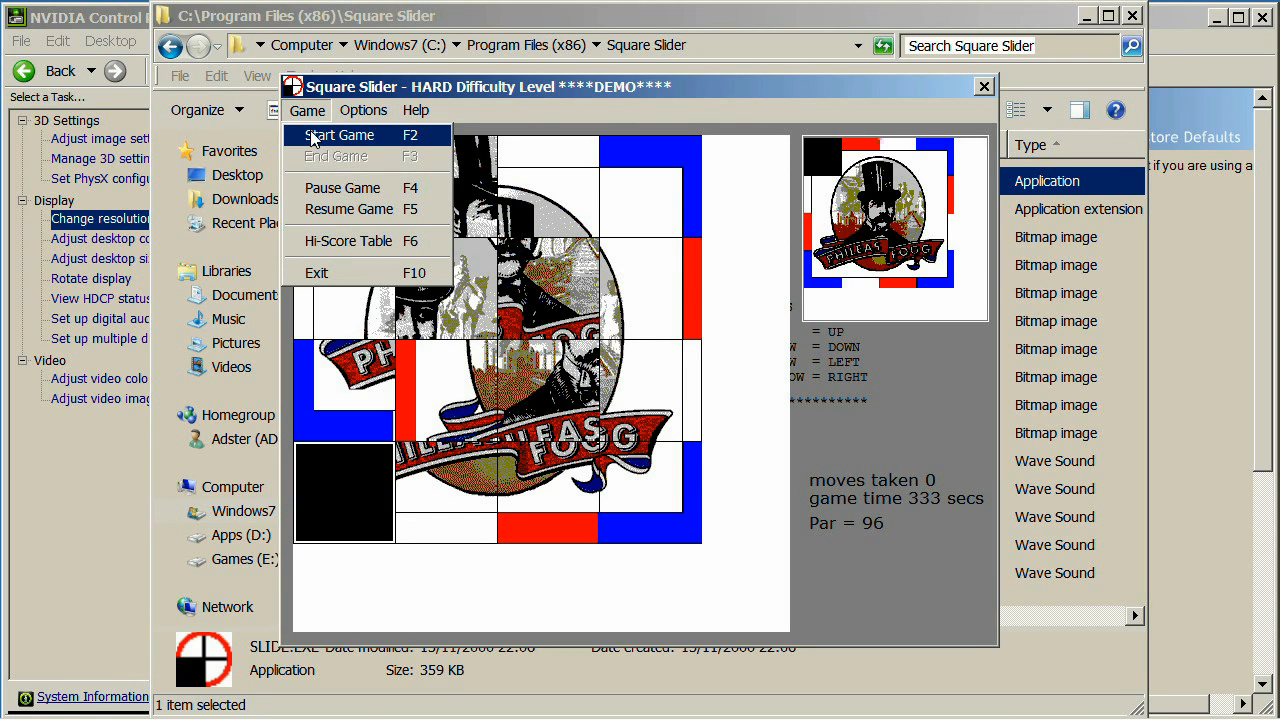
# Start a Hard game and slide tiles to solve Phileas Fogg (164 moves, score 644)
pyautogui.click(340, 134)
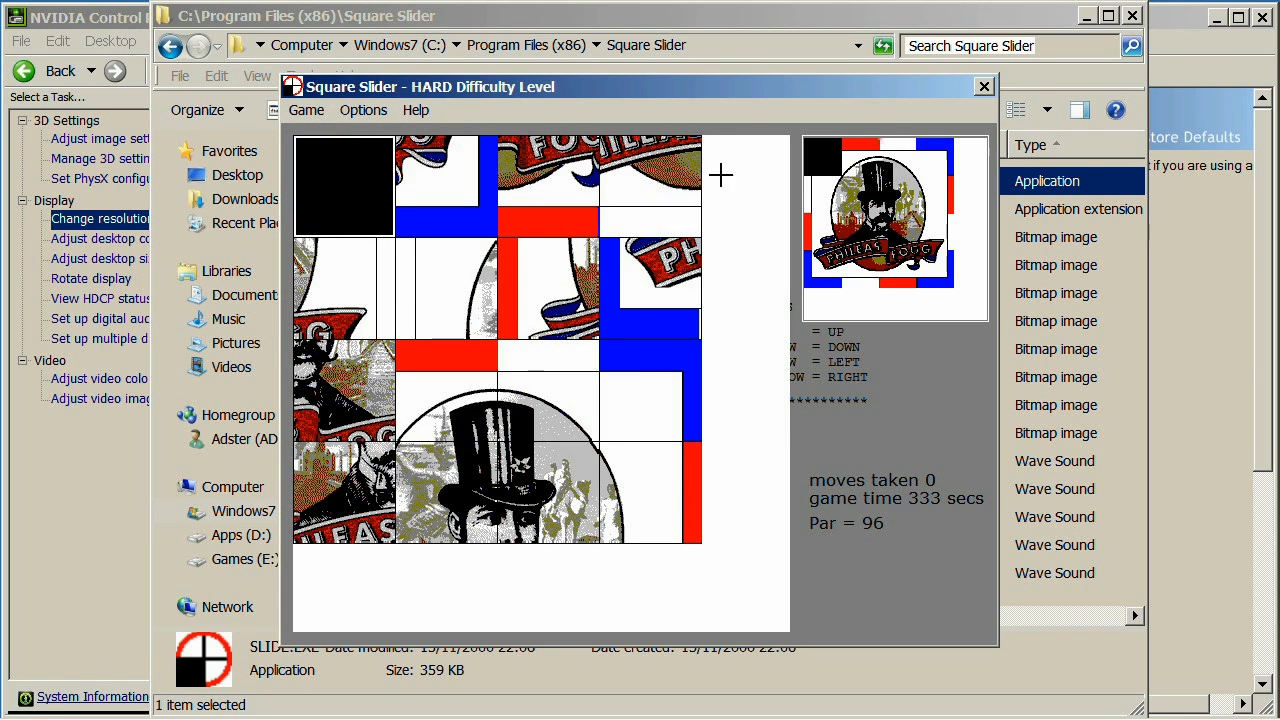
pyautogui.moveTo(742, 236)
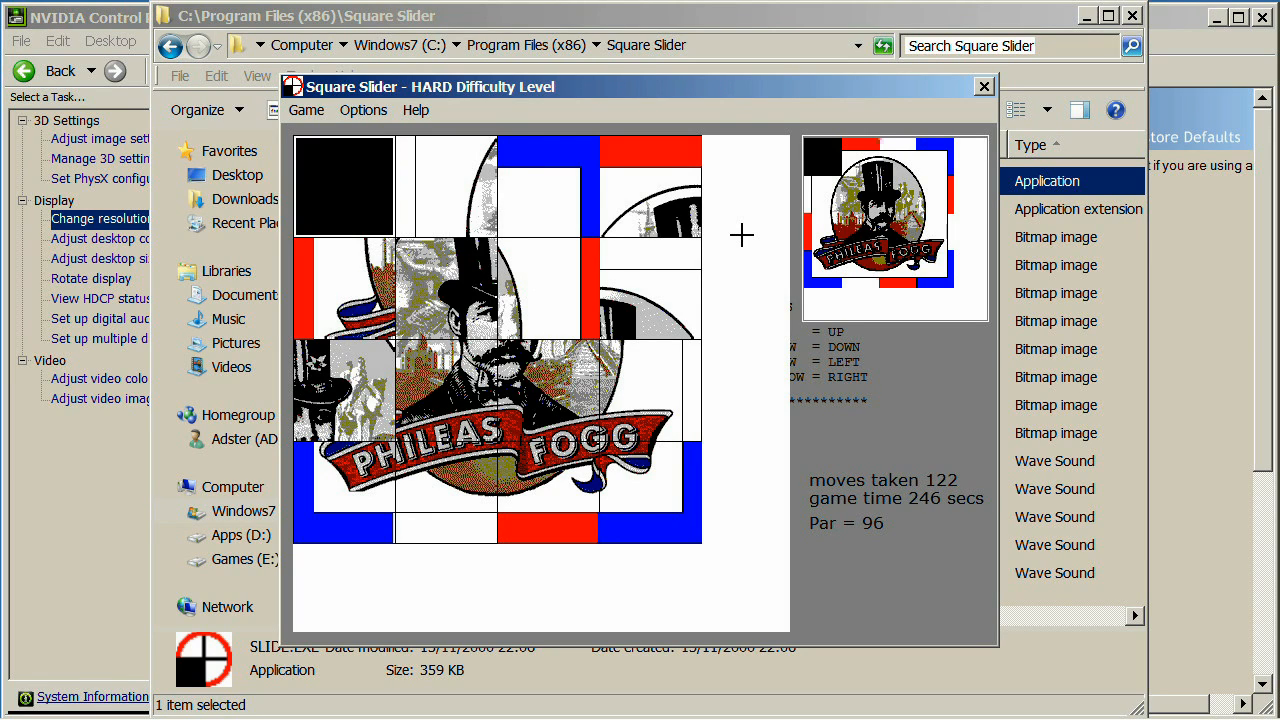
pyautogui.click(344, 186)
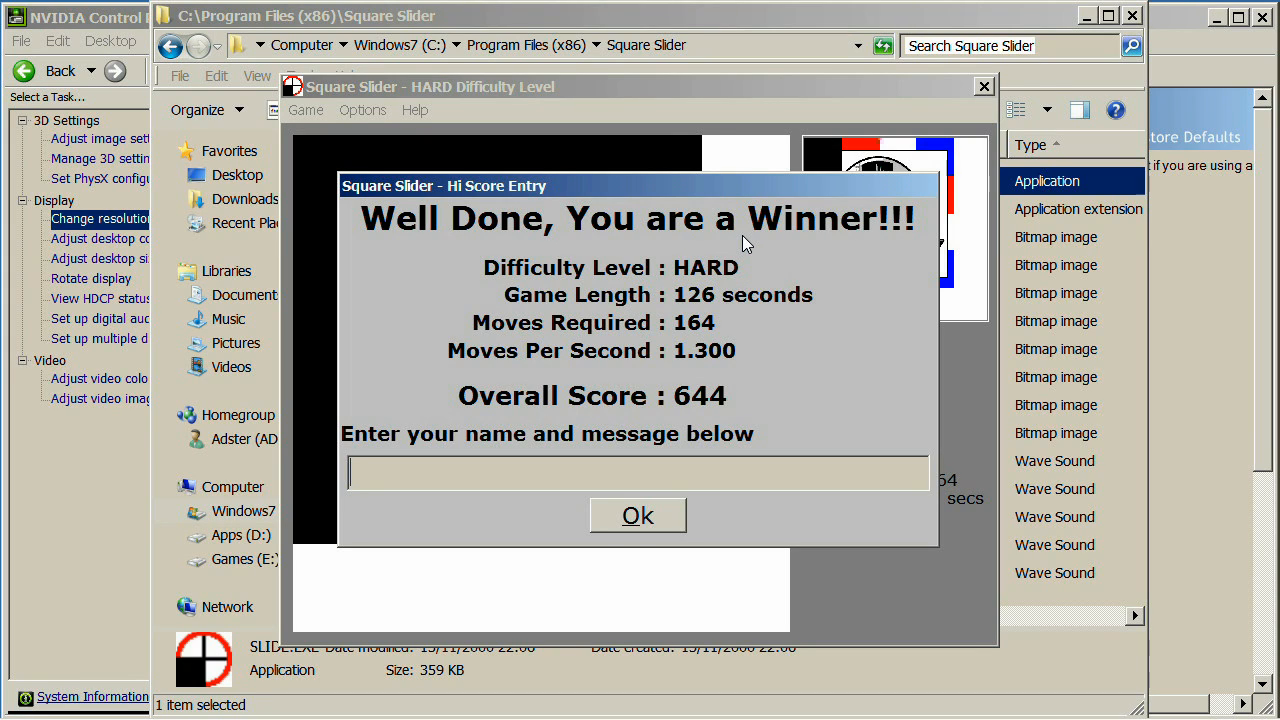
# Enter 'Updating video' as the Hi Score message and submit the 644 entry
pyautogui.write('Updat')
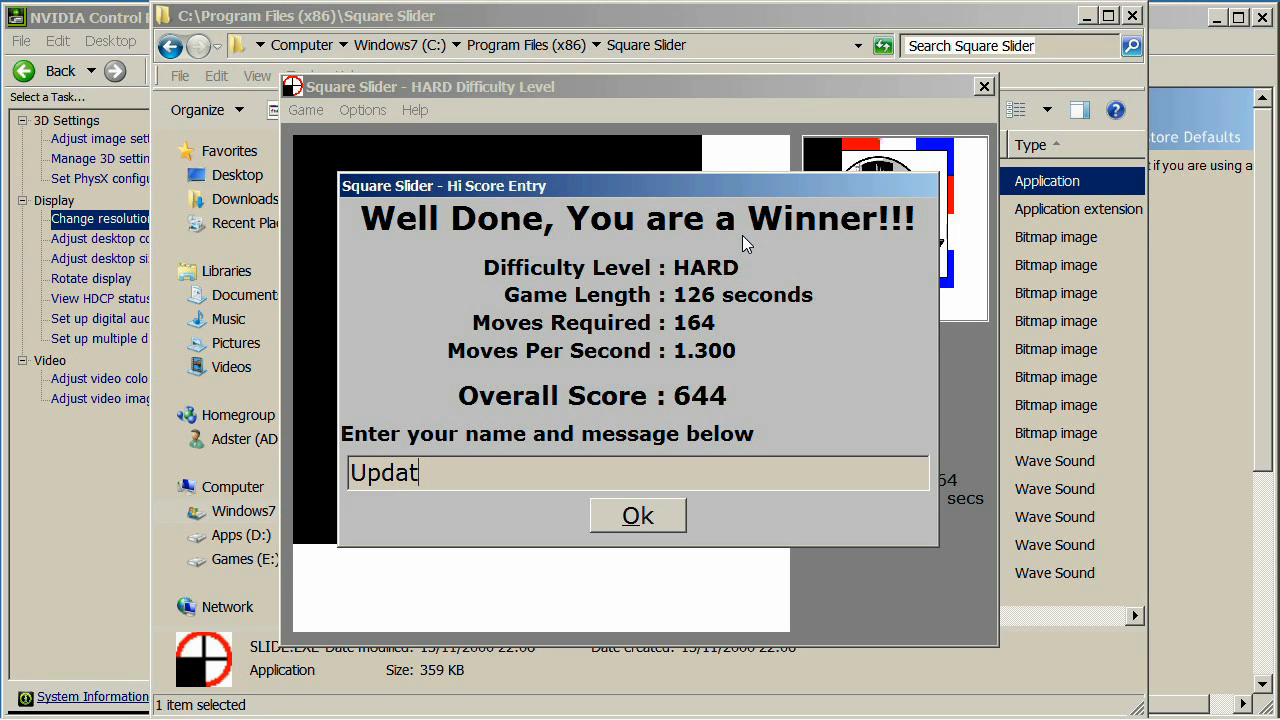
pyautogui.write('ing v')
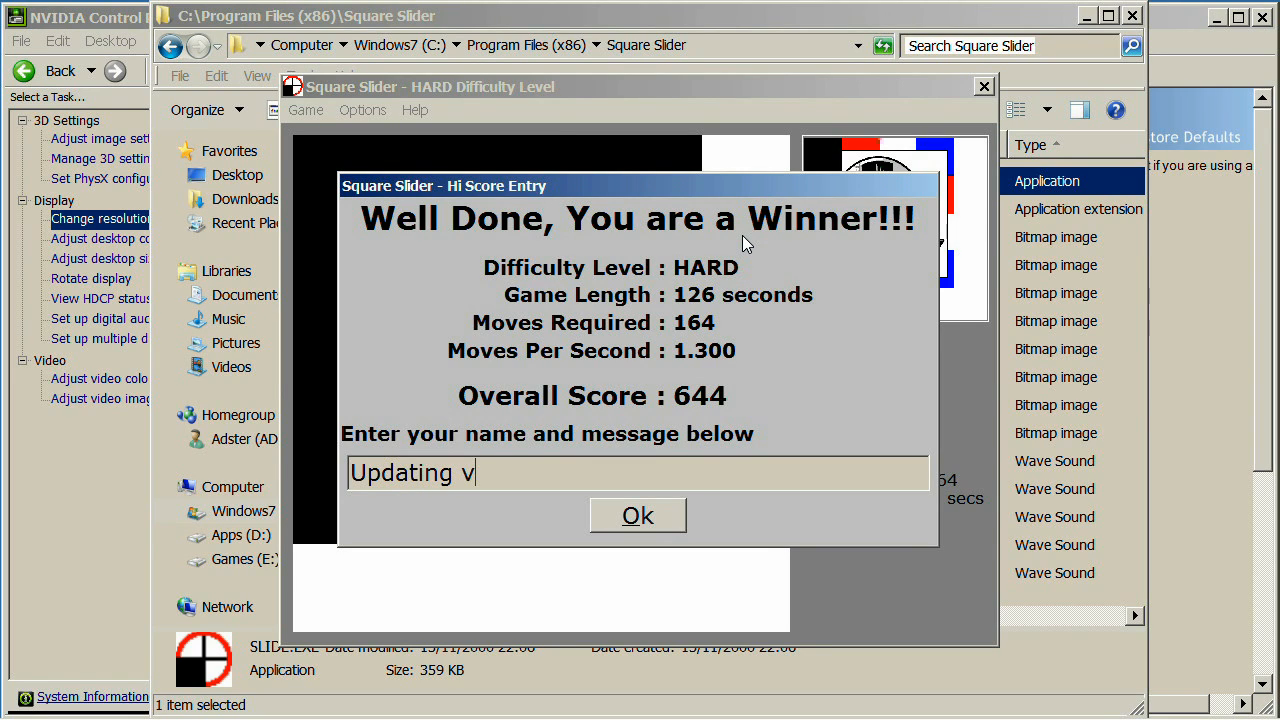
pyautogui.click(636, 516)
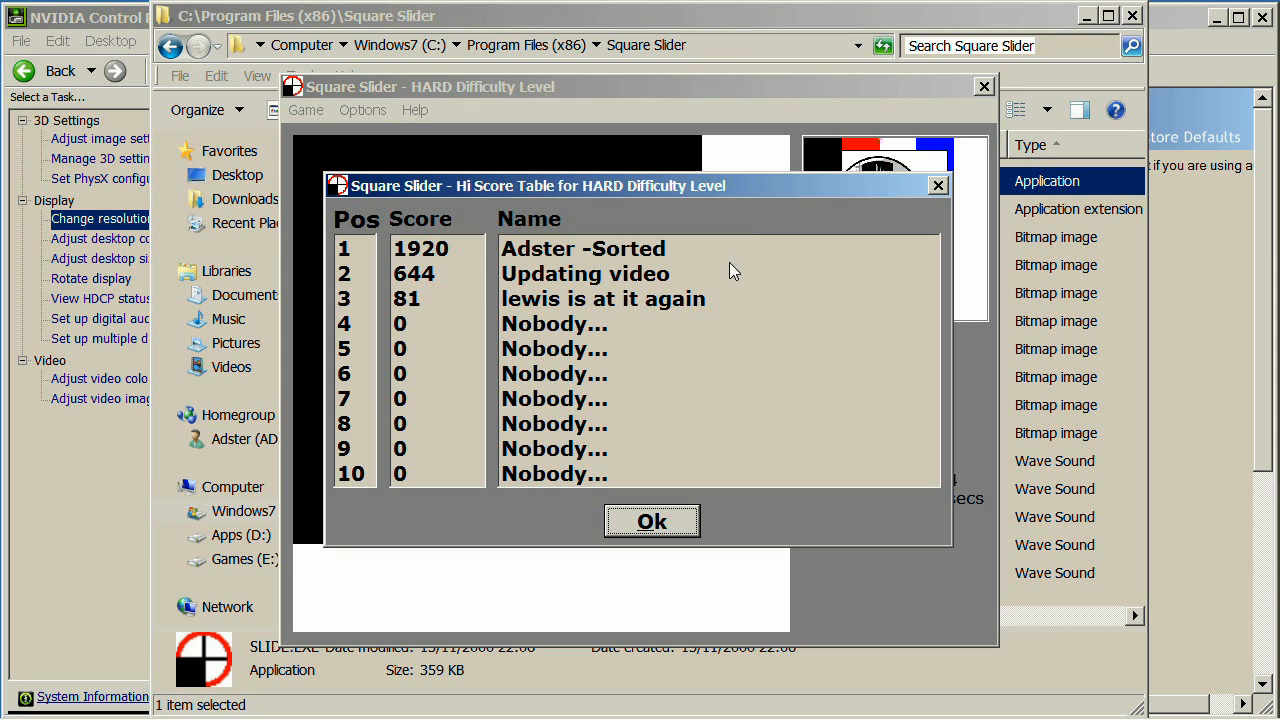
pyautogui.moveTo(684, 302)
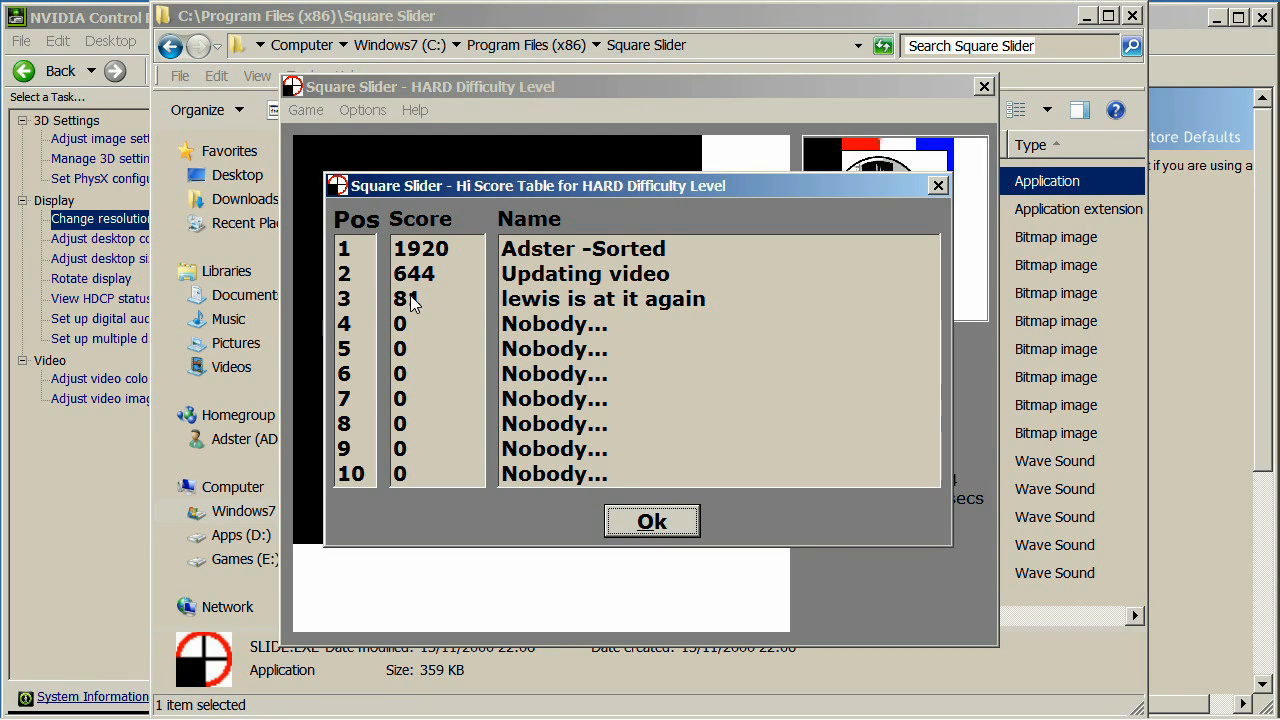
pyautogui.moveTo(428, 292)
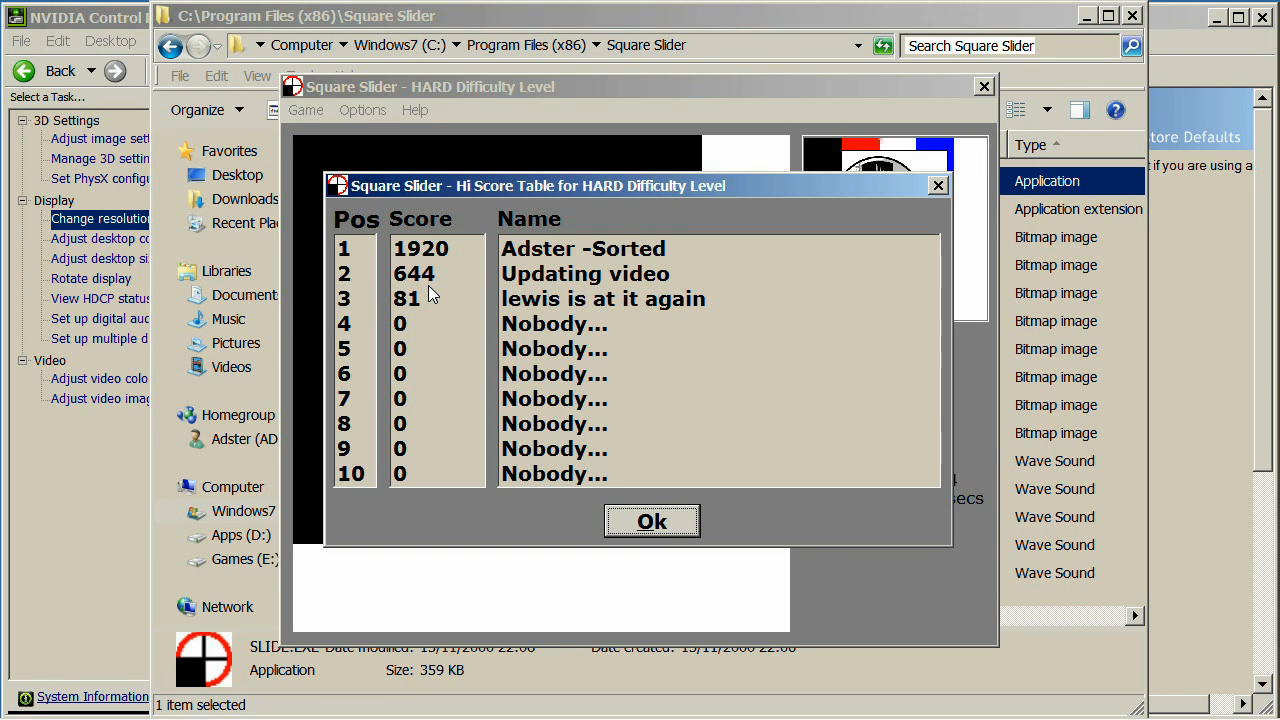
pyautogui.moveTo(436, 282)
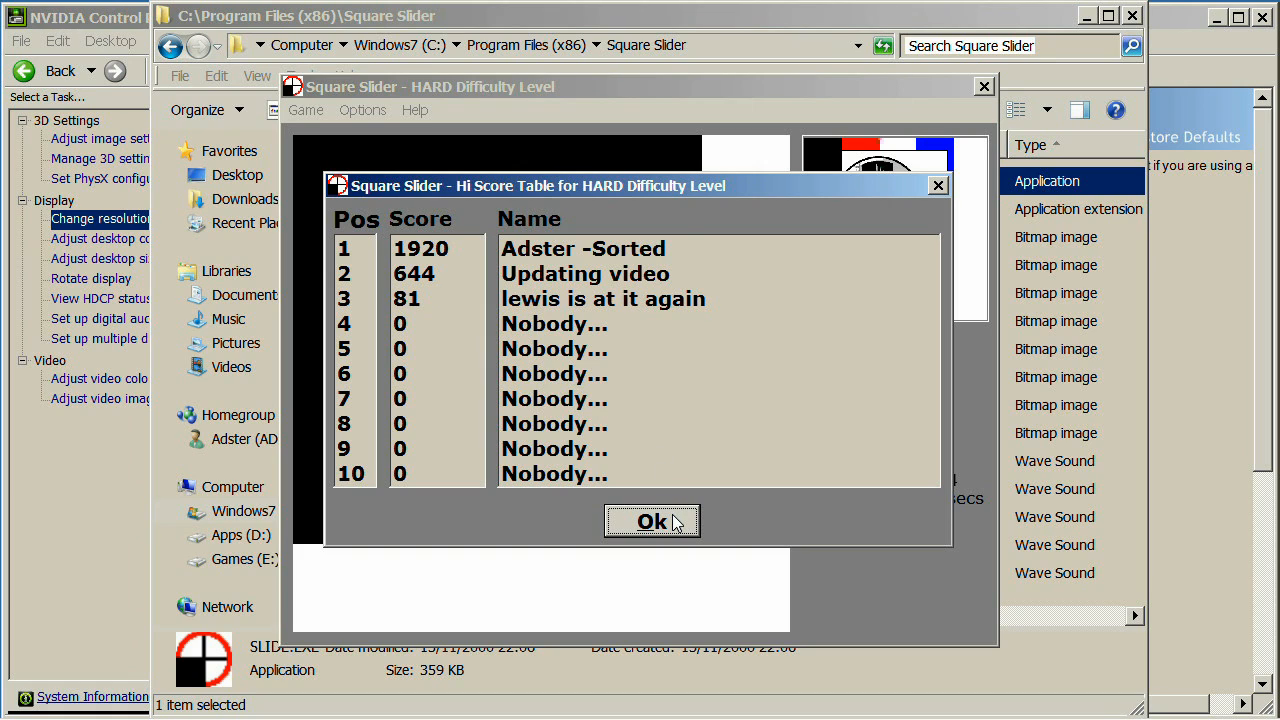
# Dismiss the Hard high-score table and set difficulty to Insane
pyautogui.click(652, 520)
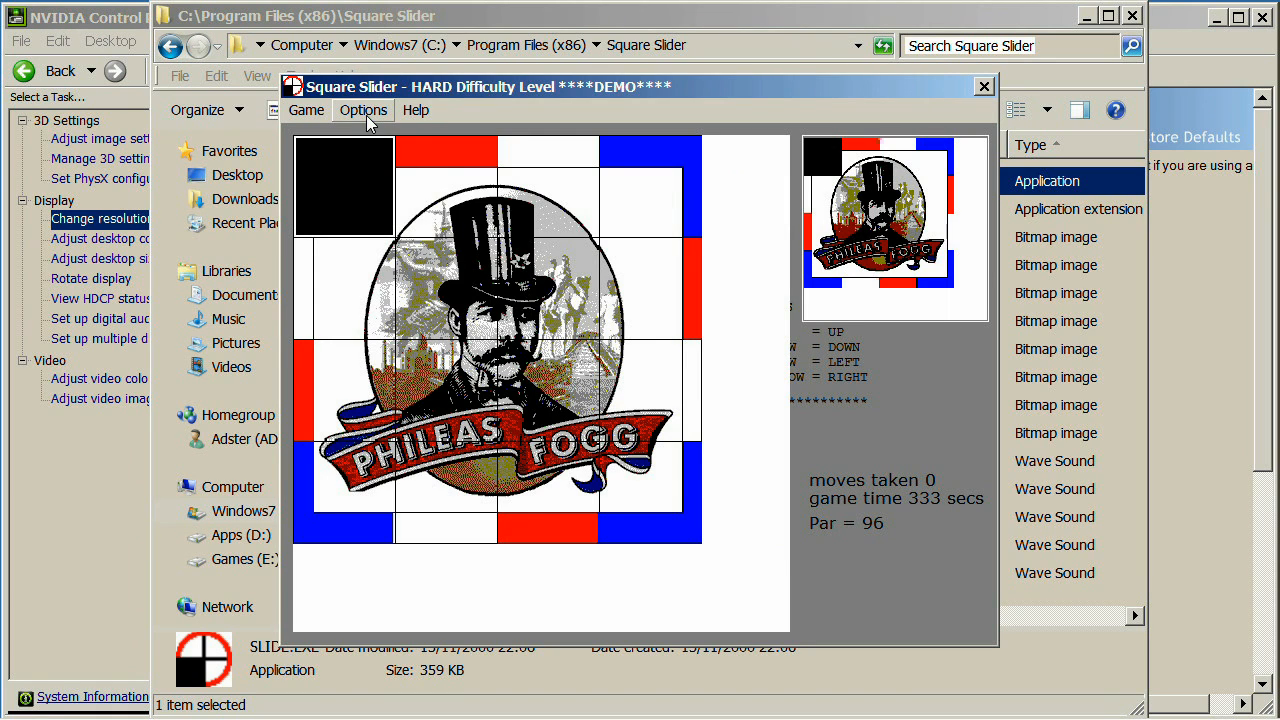
pyautogui.click(364, 110)
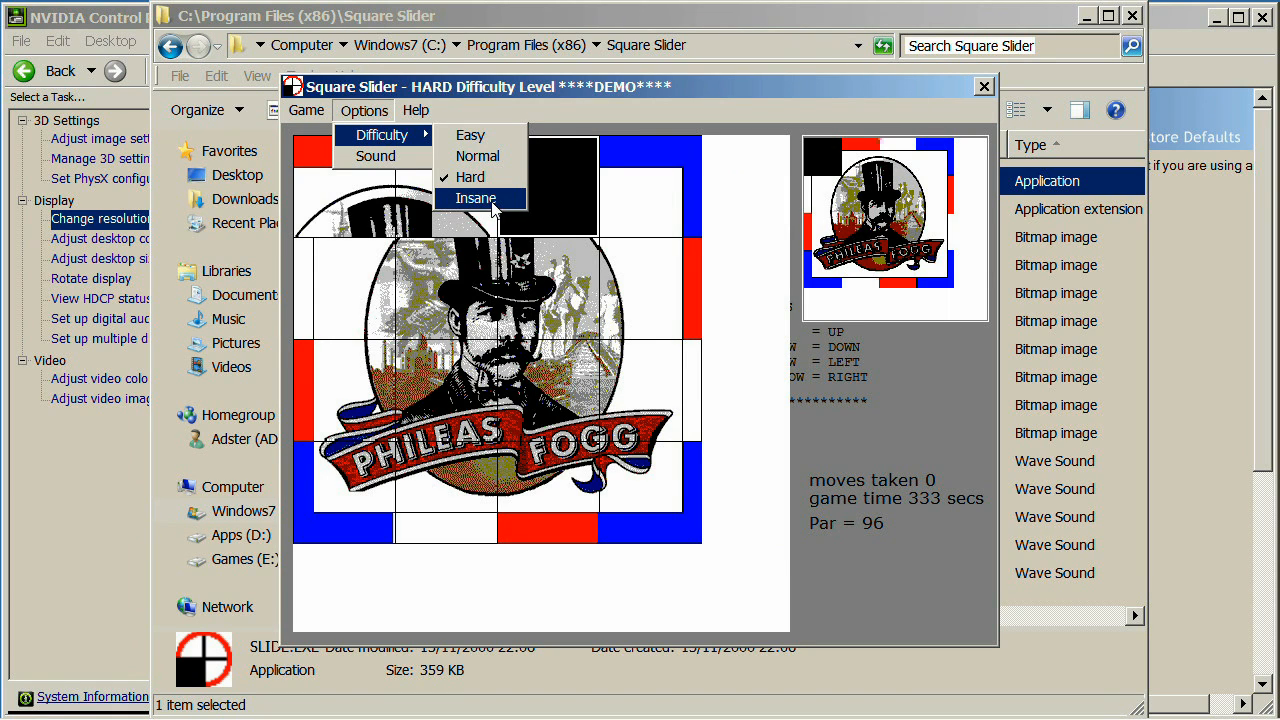
pyautogui.click(478, 198)
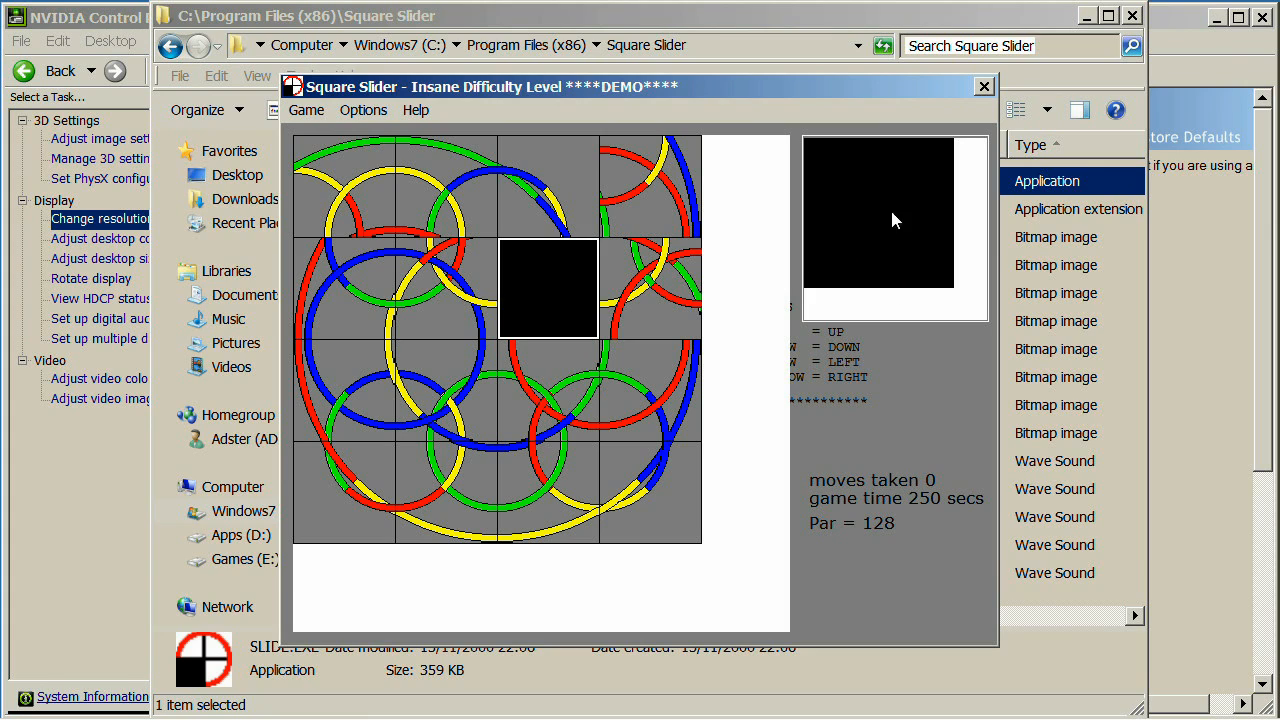
# Start a new game of the Insane coloured-rings puzzle via Game > Start Game
pyautogui.click(306, 110)
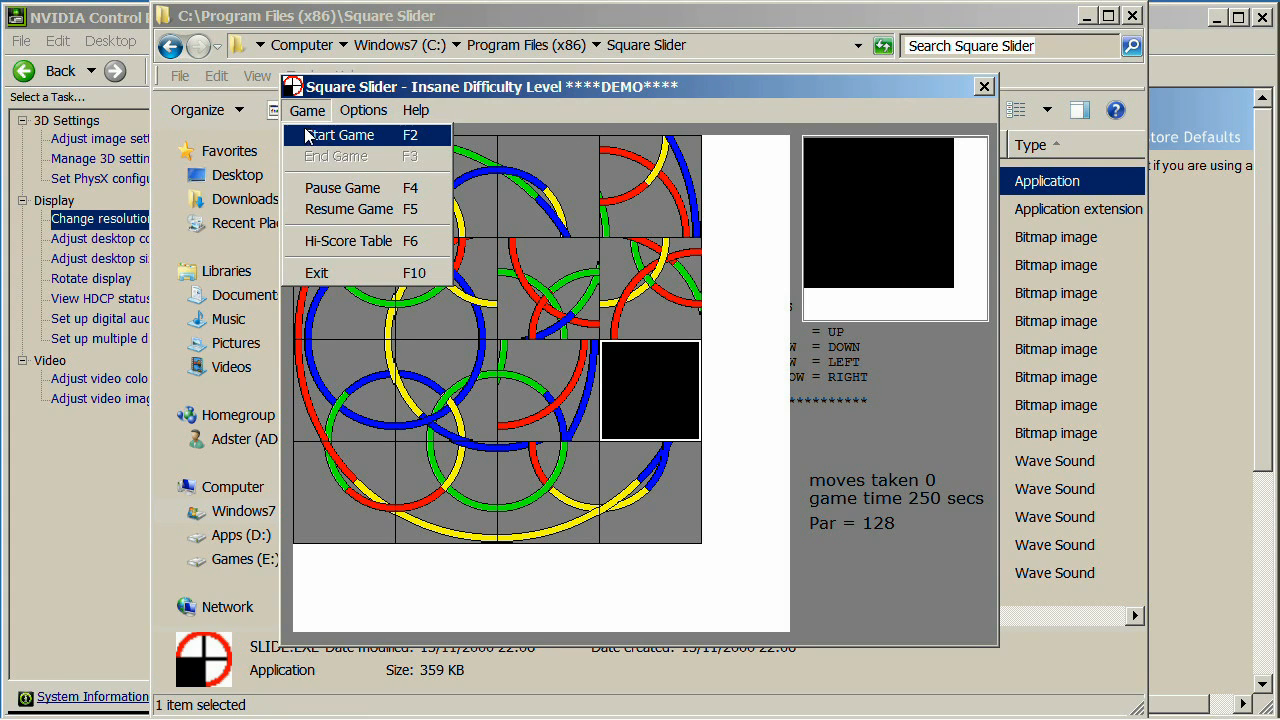
pyautogui.click(340, 136)
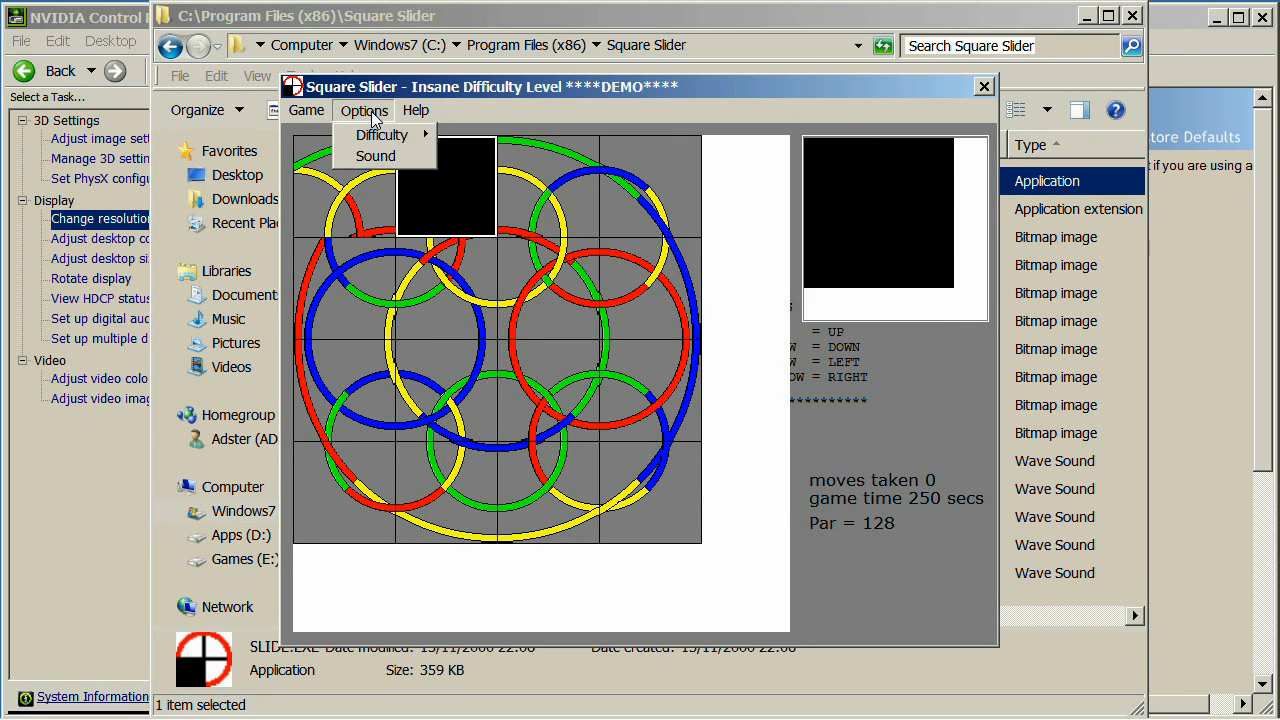
# Show the Insane high-score table, led by three scores of 5970
pyautogui.click(306, 110)
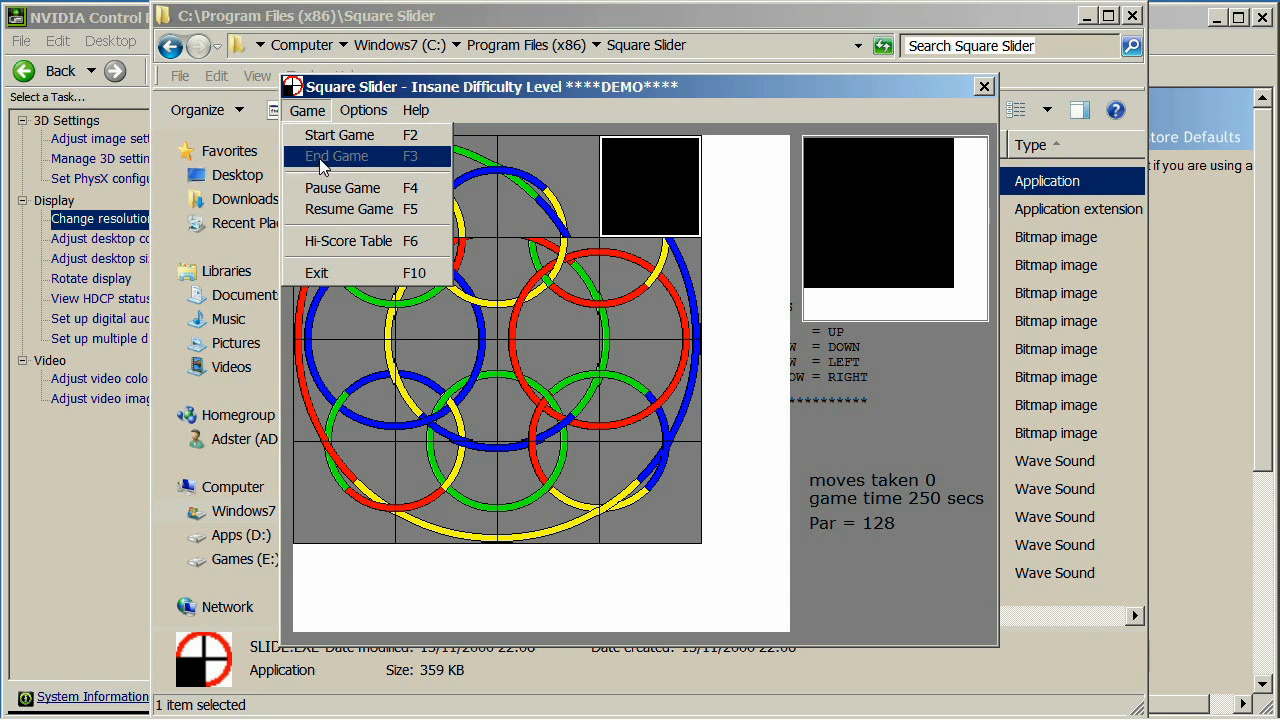
pyautogui.click(348, 240)
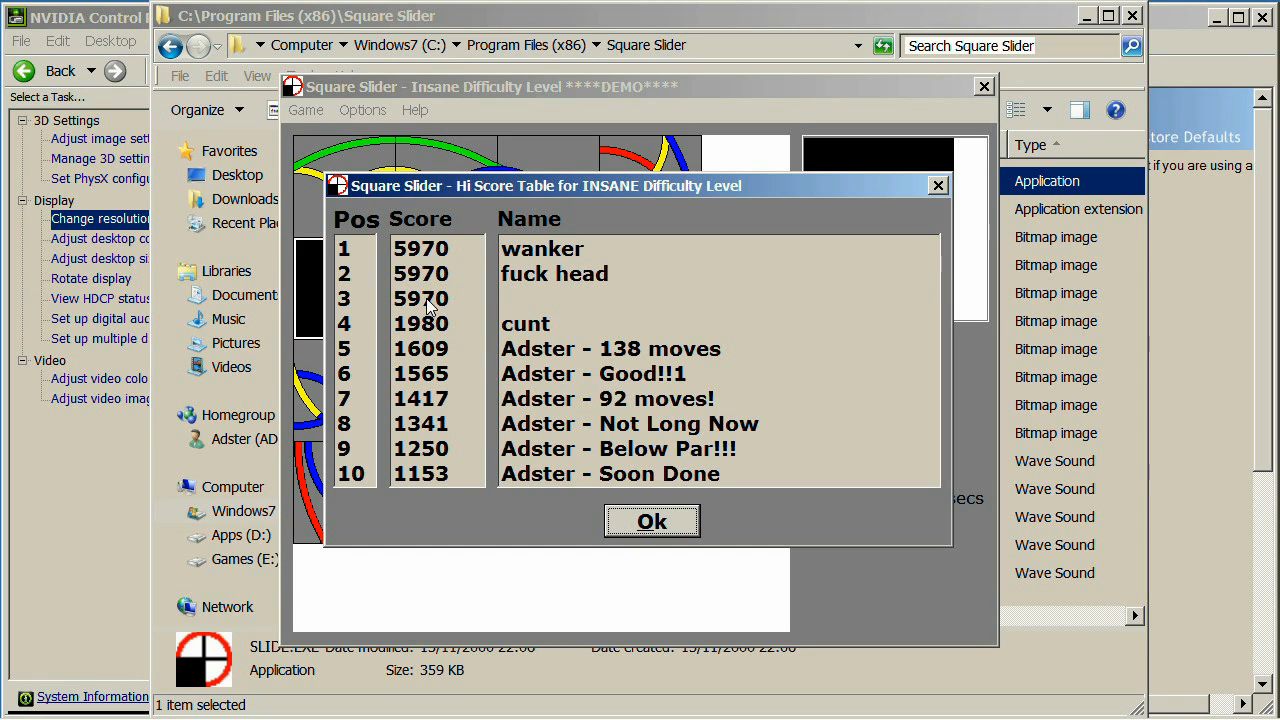
pyautogui.moveTo(462, 304)
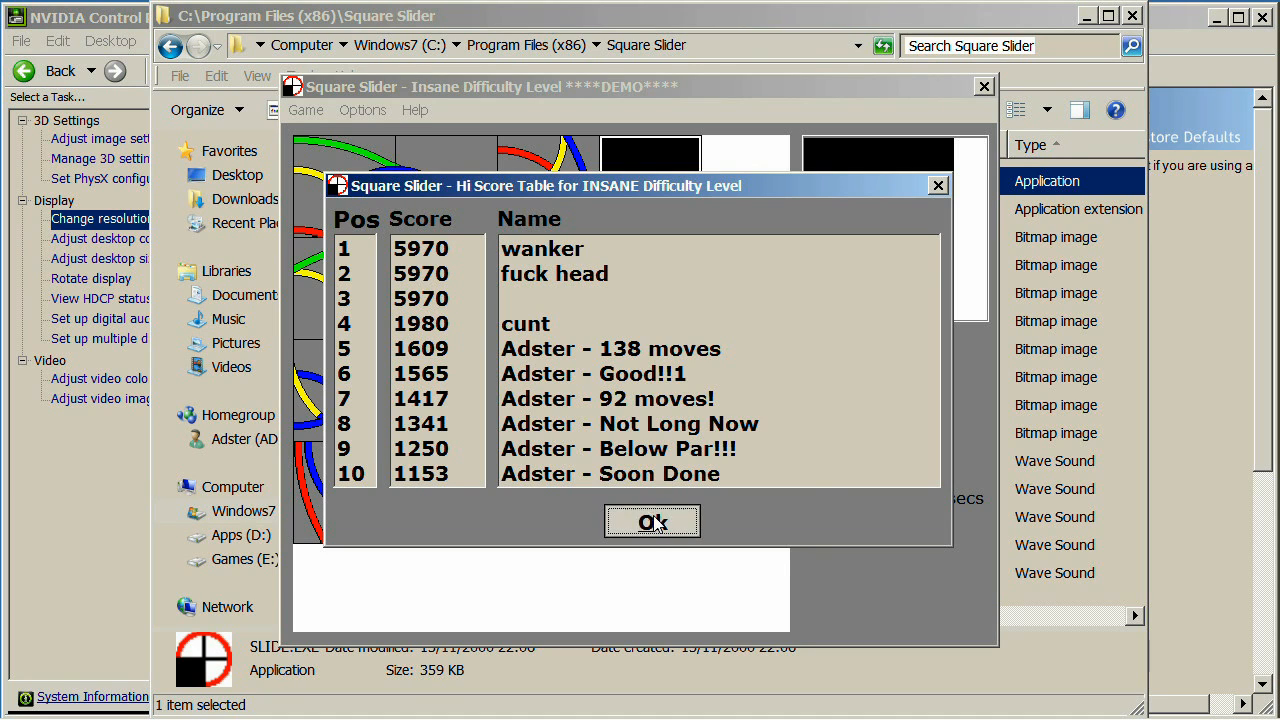
# Switch to Hard difficulty and review the Hard high-score table
pyautogui.click(364, 110)
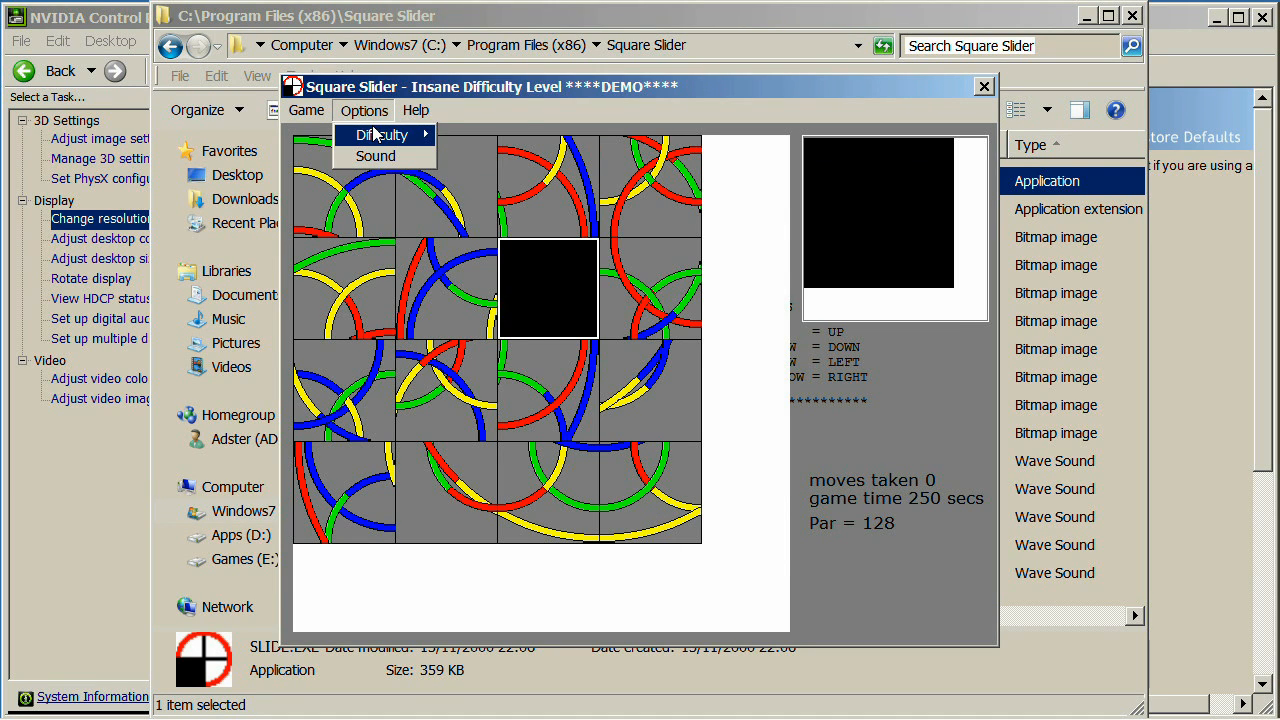
pyautogui.click(308, 110)
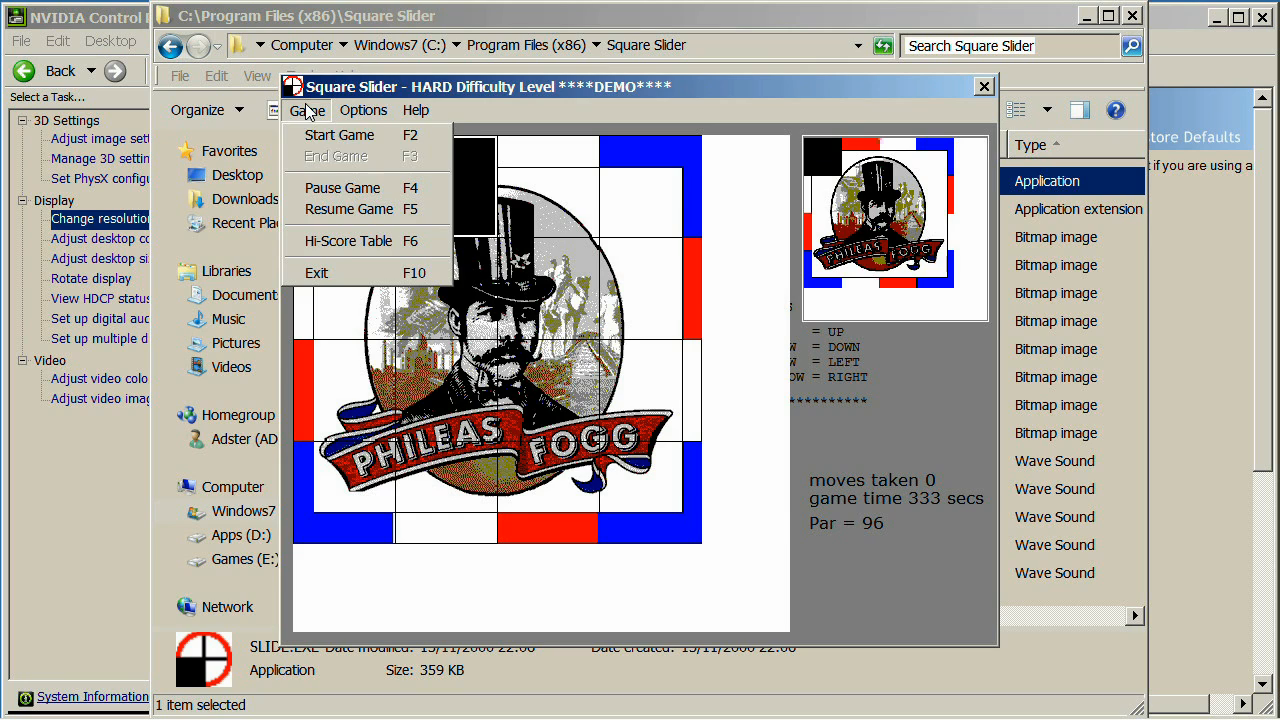
pyautogui.click(348, 240)
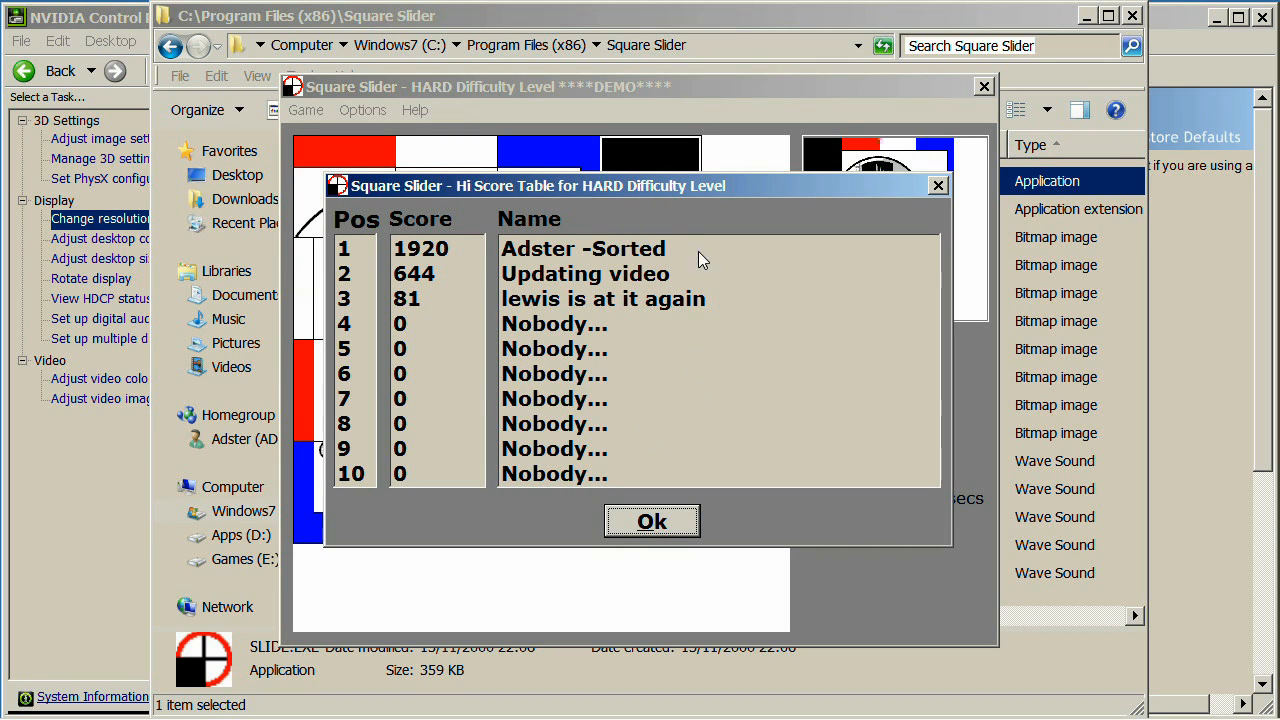
pyautogui.click(652, 520)
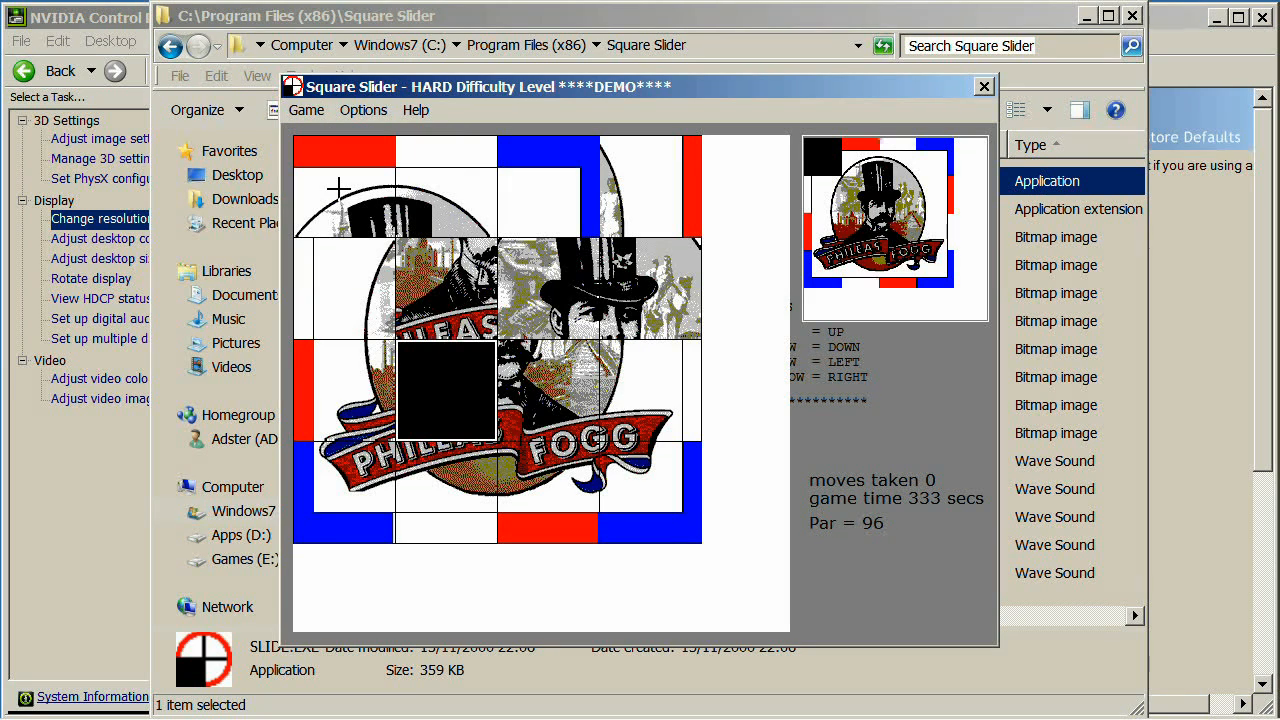
# Pause the Hard game from the Game menu
pyautogui.click(308, 110)
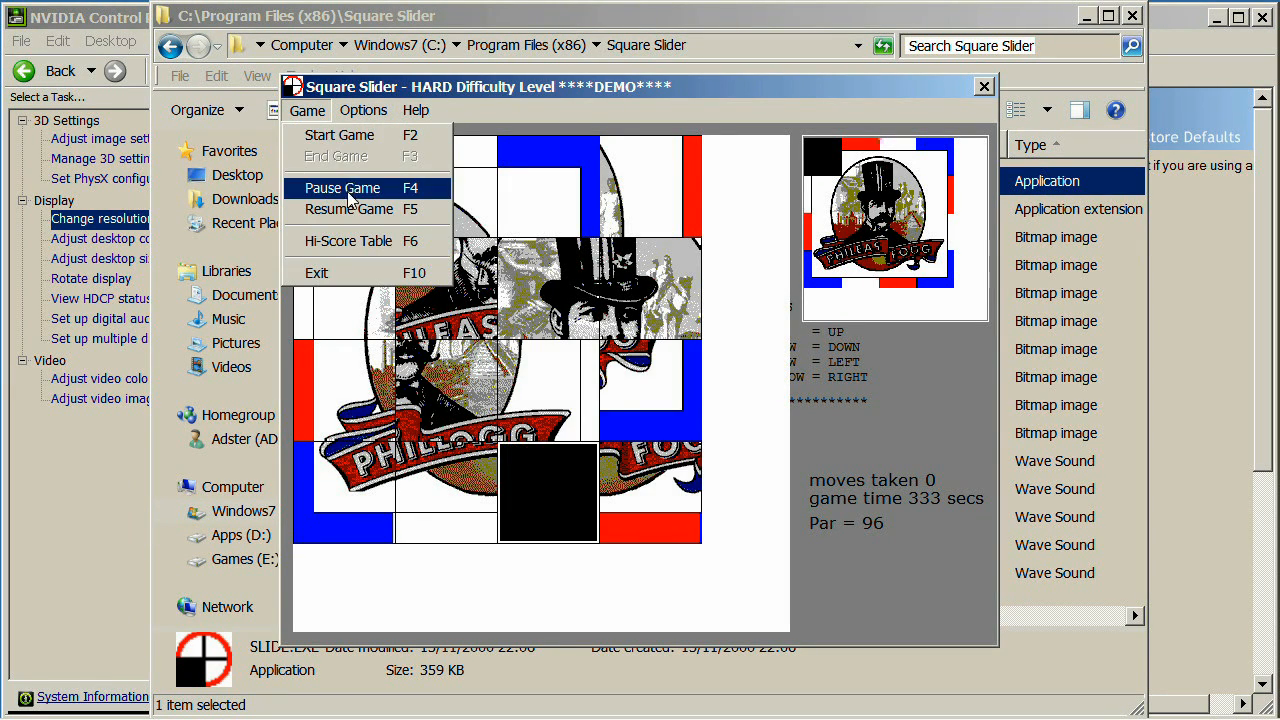
pyautogui.click(364, 110)
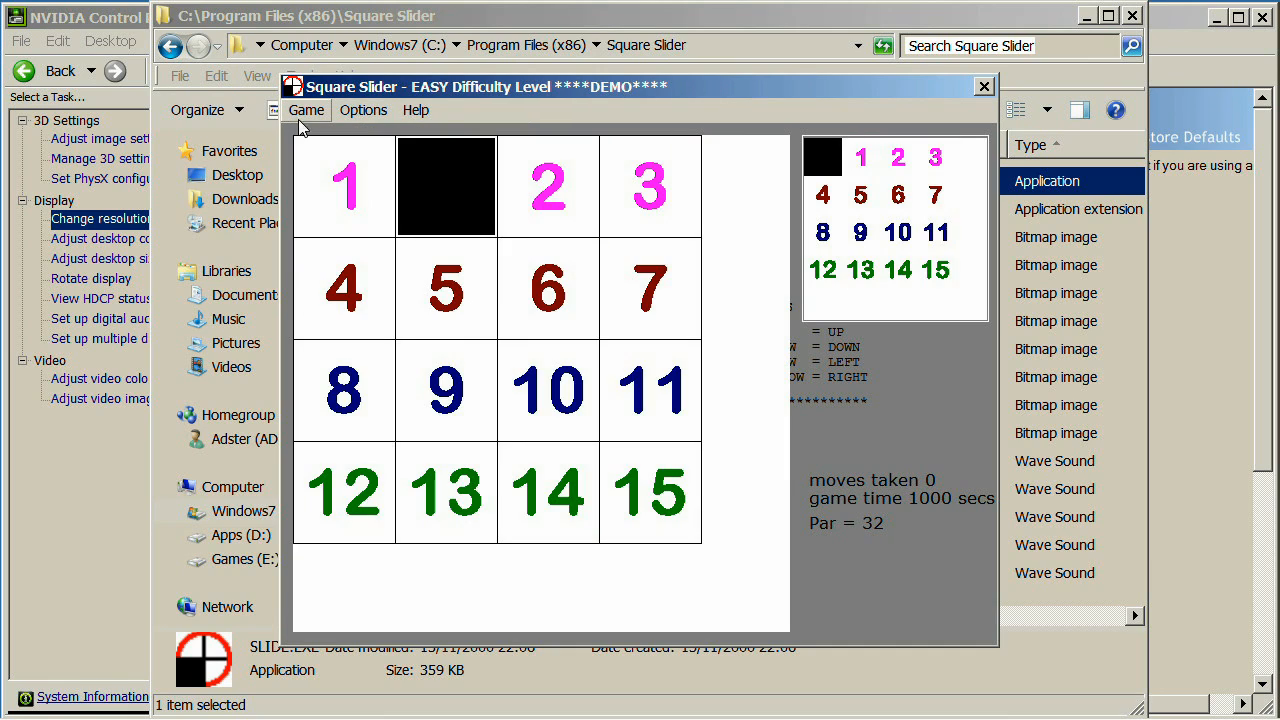
# Start a new Easy game and slide numbered tiles toward order, solving it in 42 moves for 1270
pyautogui.click(306, 110)
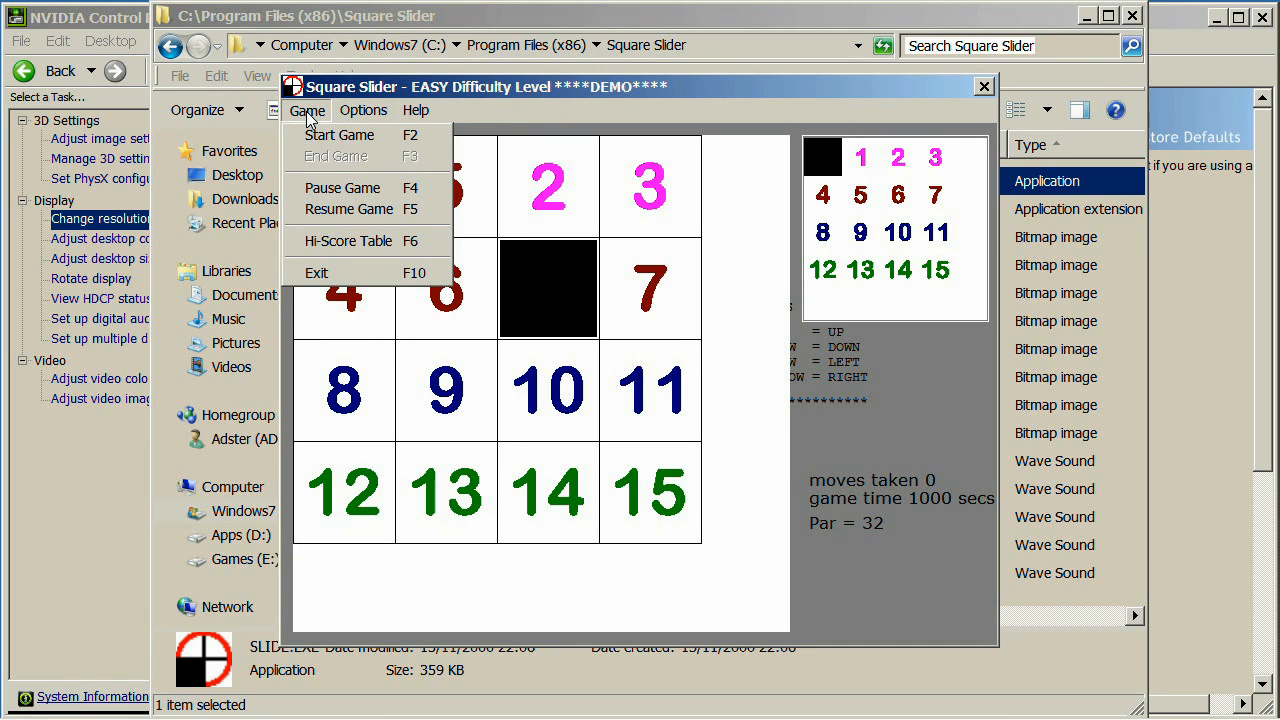
pyautogui.click(340, 134)
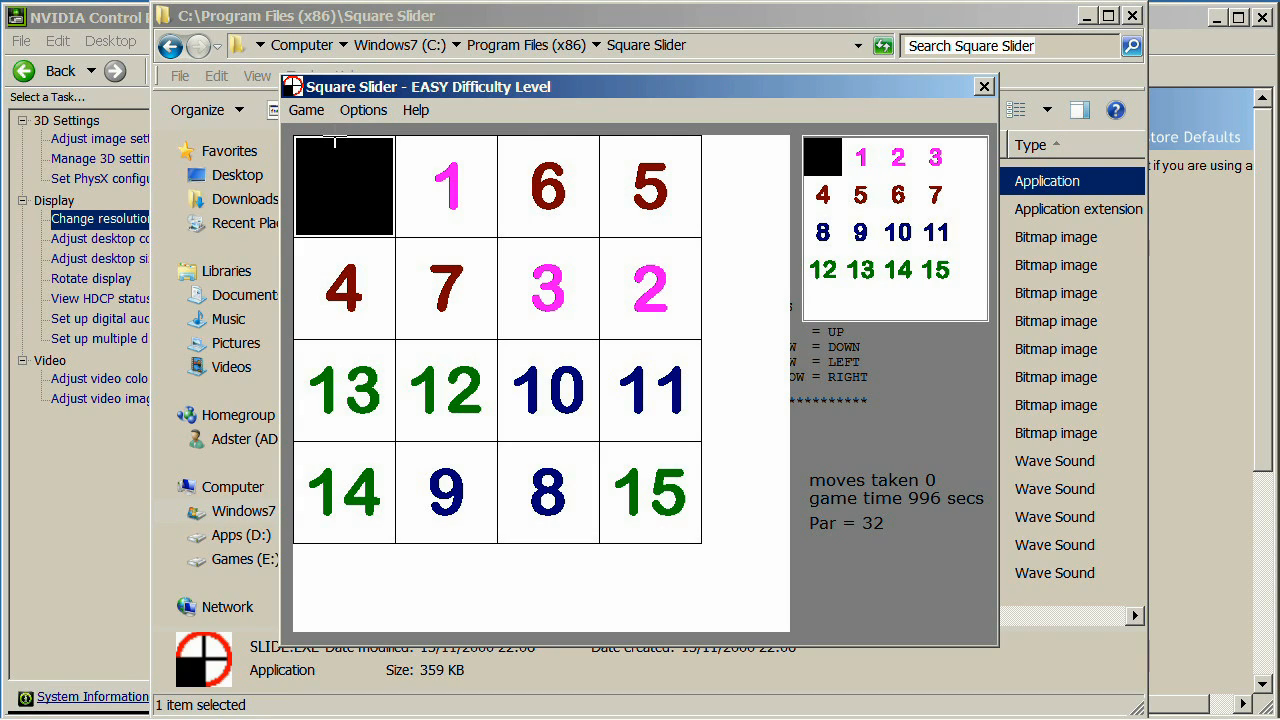
pyautogui.click(446, 186)
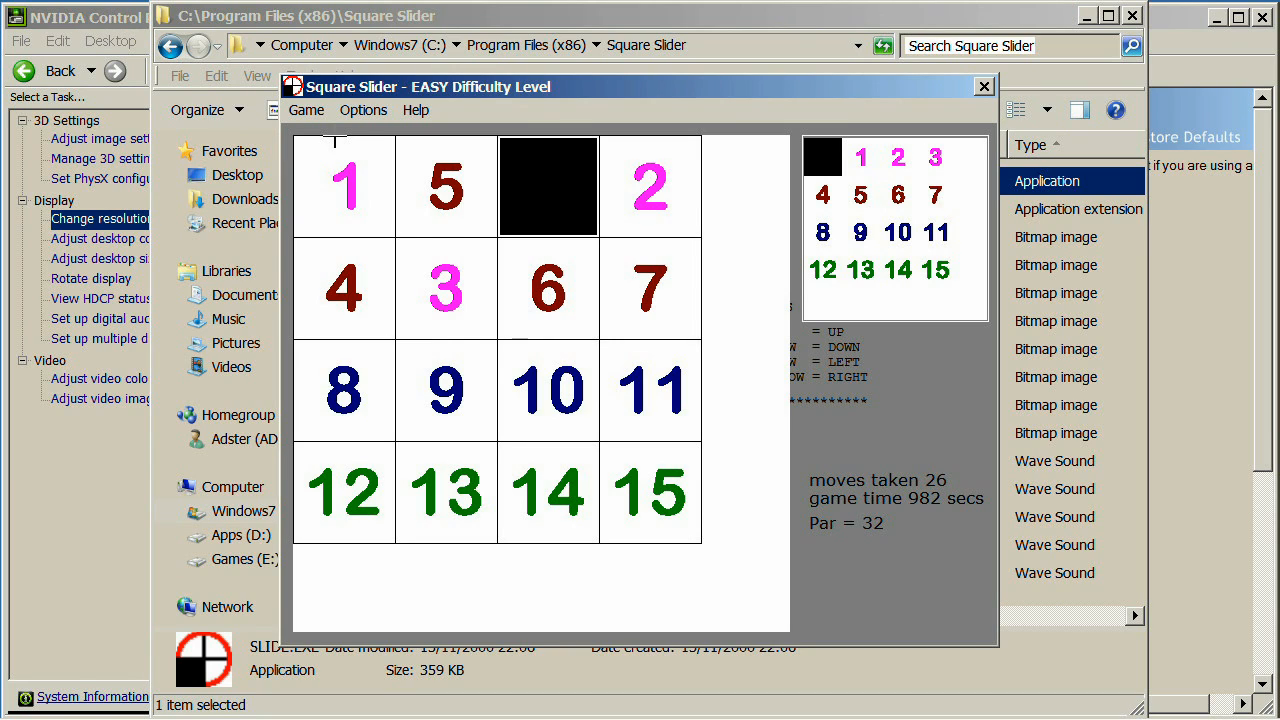
pyautogui.click(548, 186)
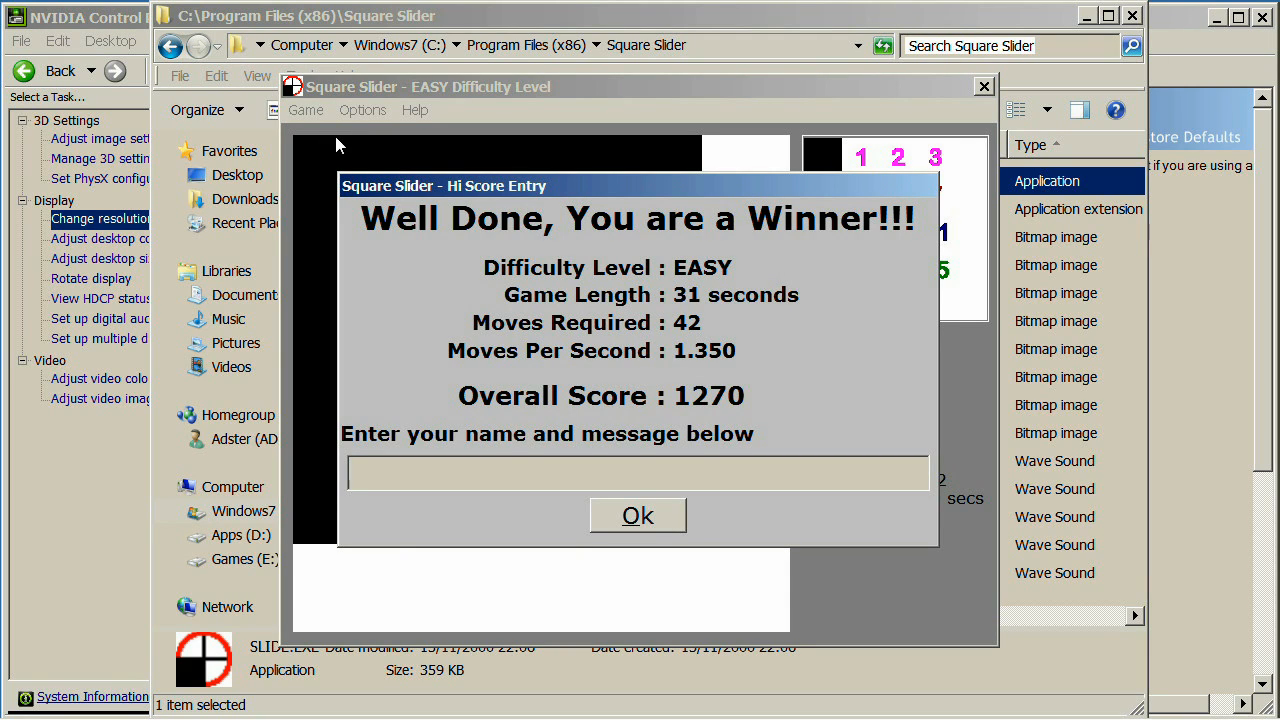
# Enter 'Super duper cooper' as the name for the 1270 Easy score and submit it
pyautogui.click(636, 472)
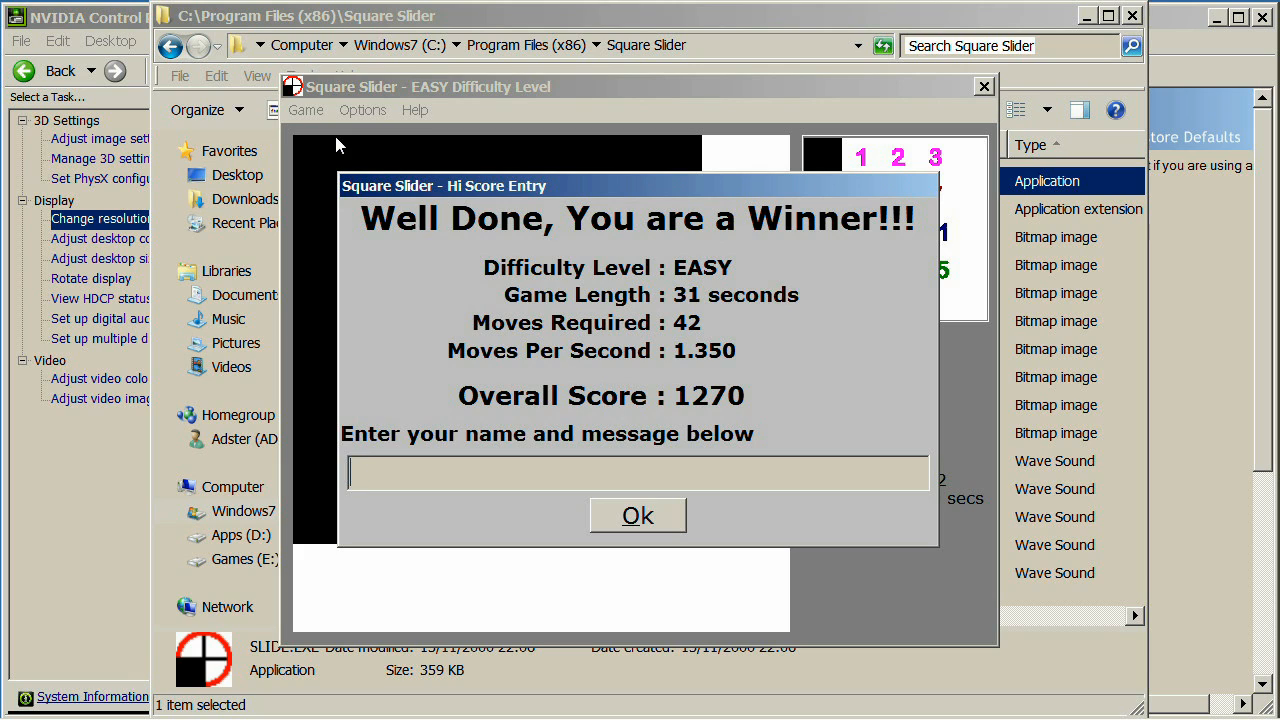
pyautogui.write('Super du')
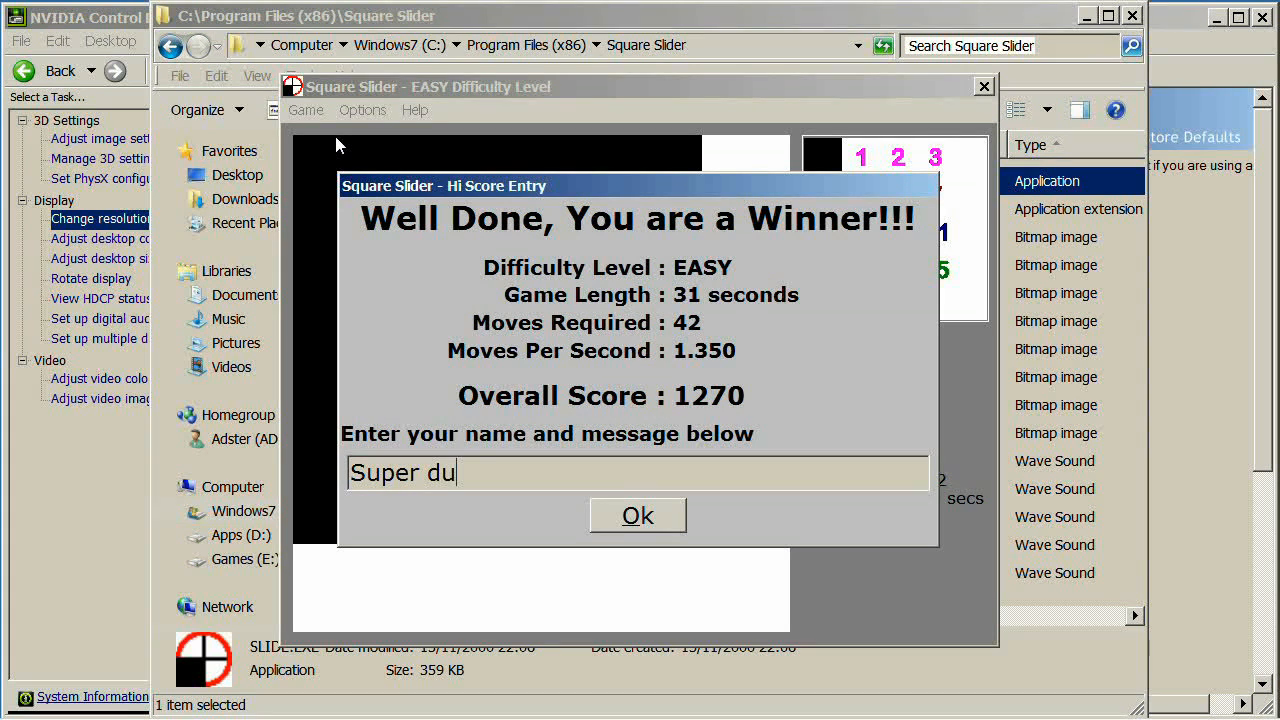
pyautogui.write('per')
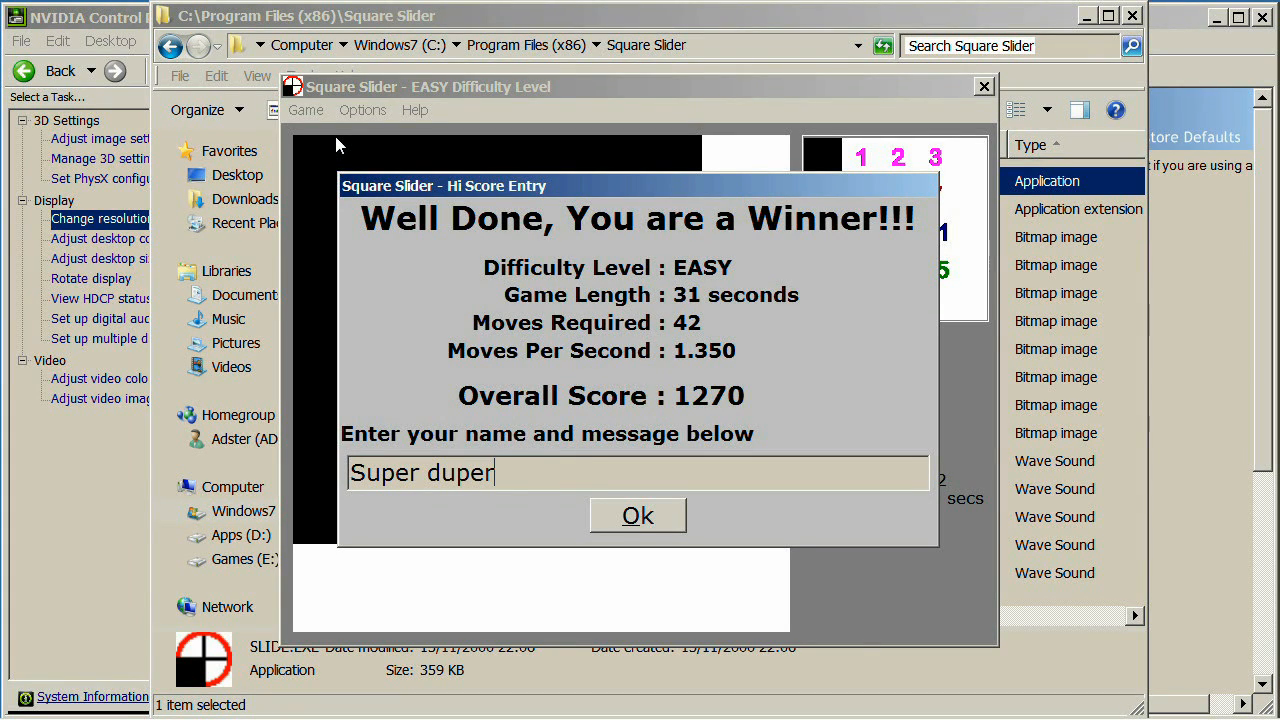
pyautogui.write('cooper')
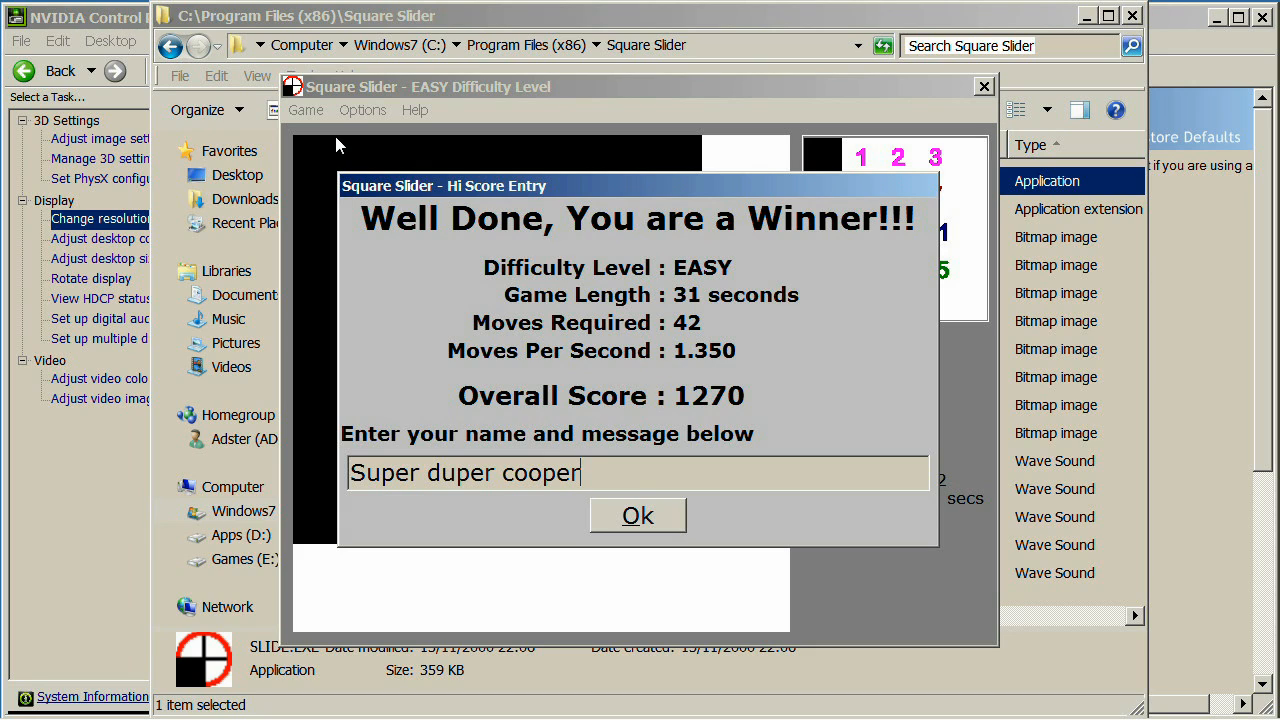
pyautogui.click(636, 516)
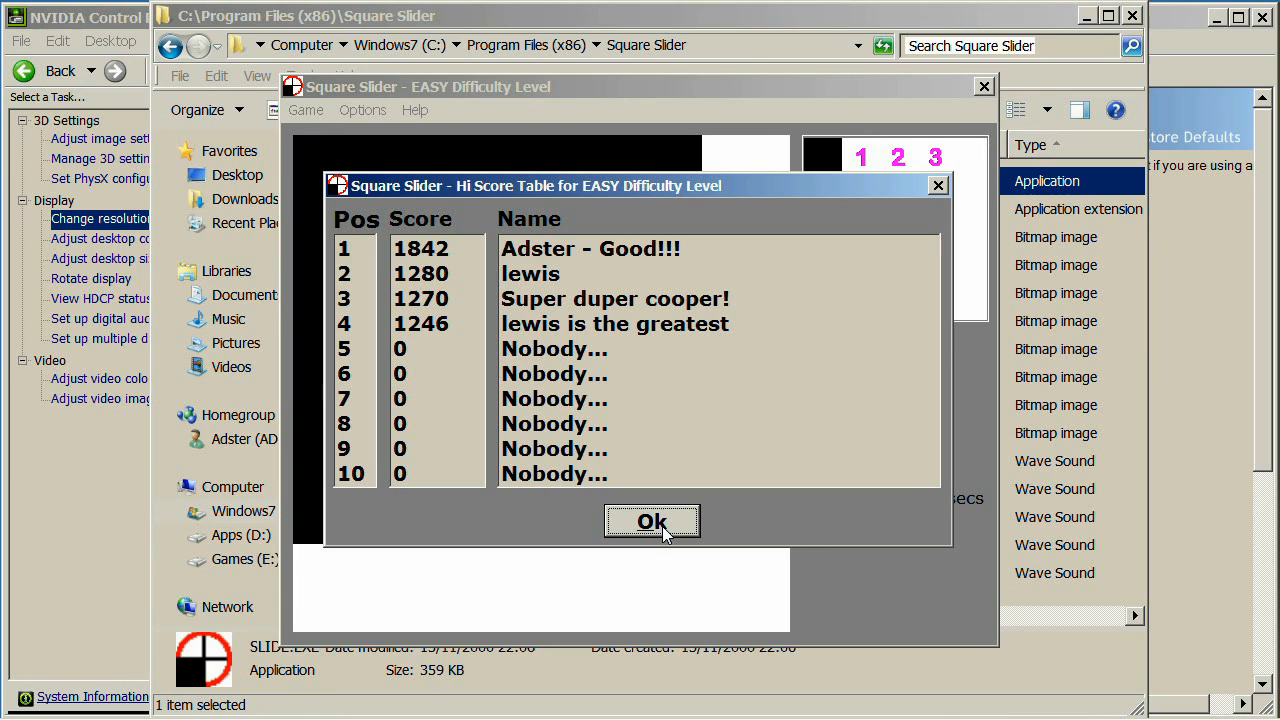
# Dismiss the Easy high-score table, exit the game, and open 1.BMP in Windows Photo Viewer
pyautogui.click(652, 520)
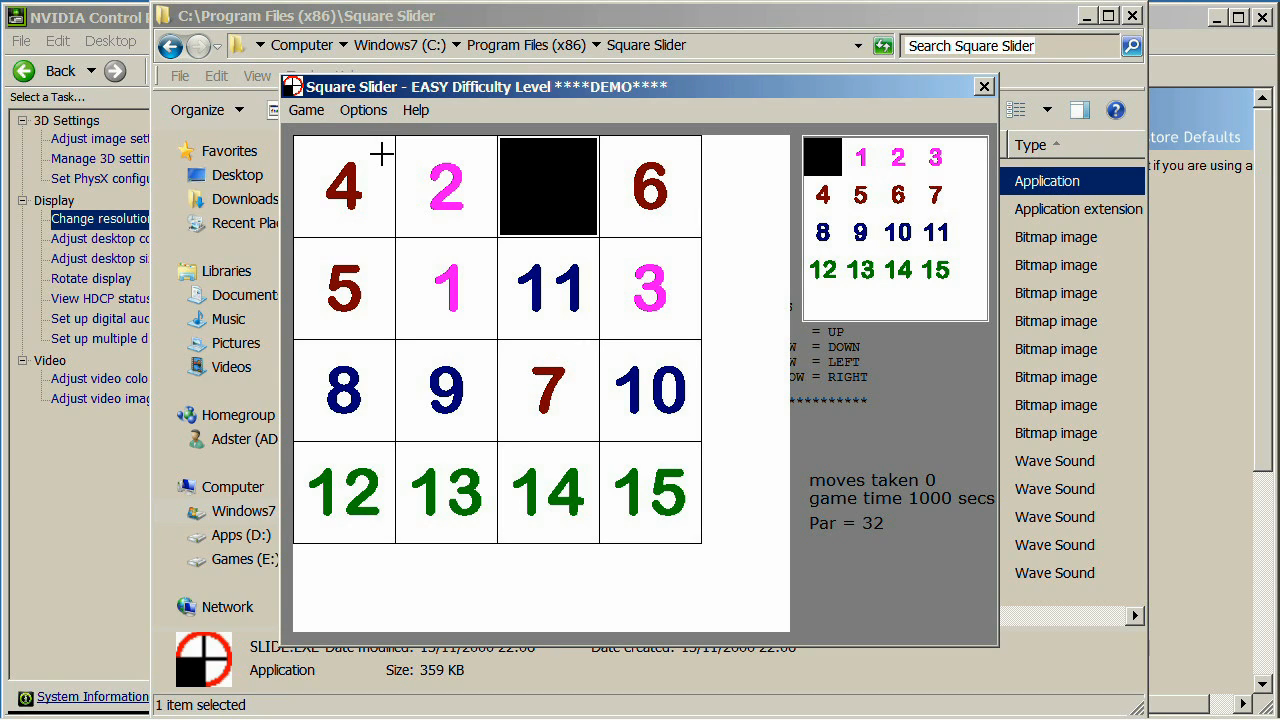
pyautogui.click(446, 288)
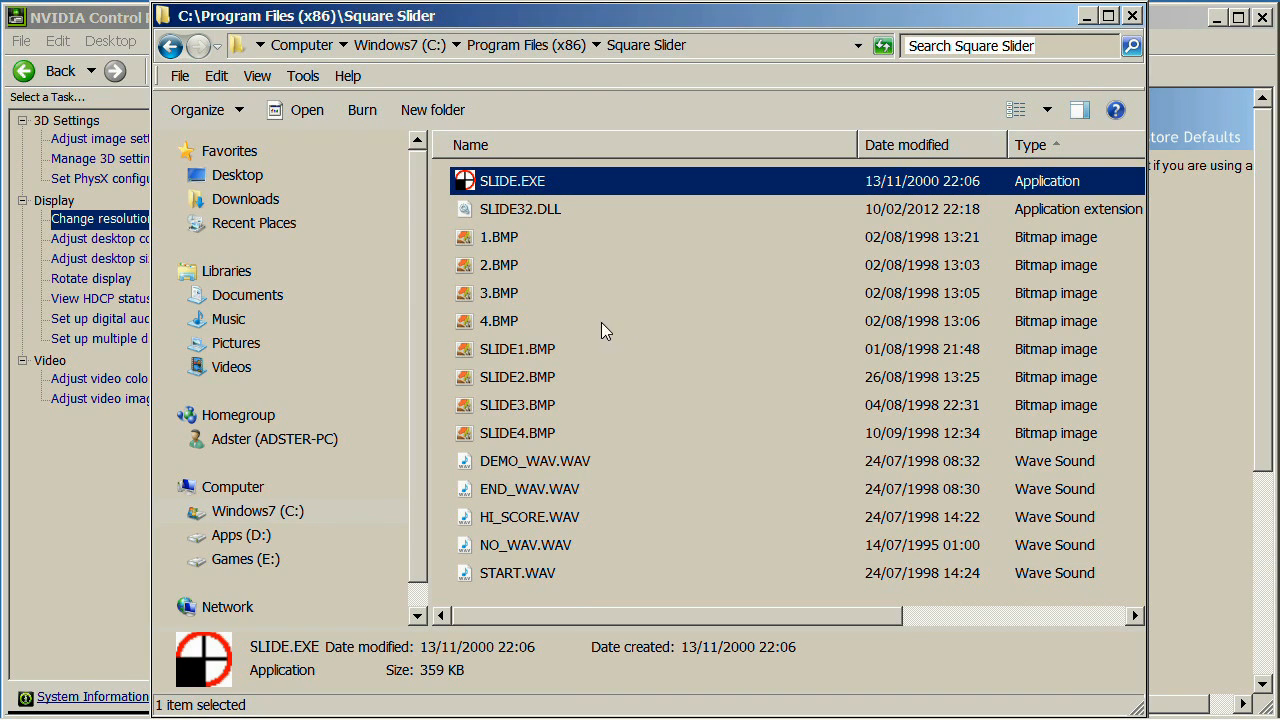
pyautogui.click(498, 236)
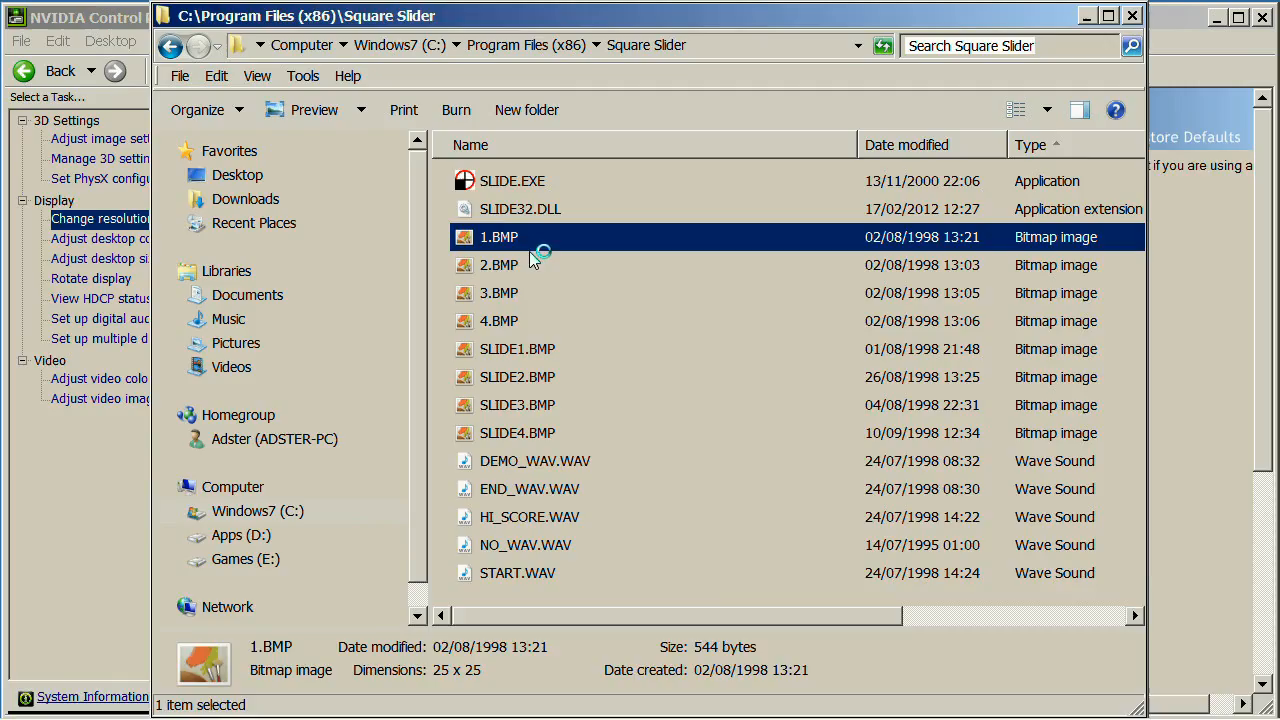
pyautogui.doubleClick(498, 236)
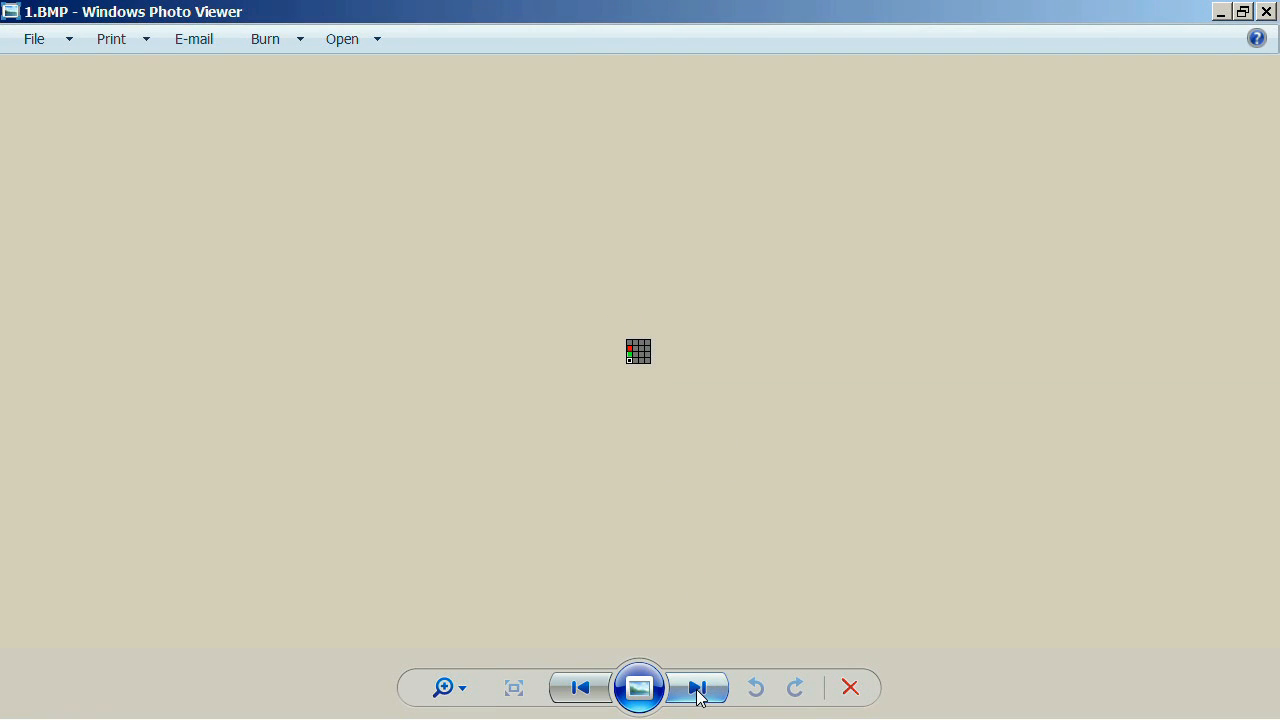
# Page through 3.BMP, SLIDE1, SLIDE2 and SLIDE3 to reach SLIDE4.BMP's coloured rings
pyautogui.click(696, 688)
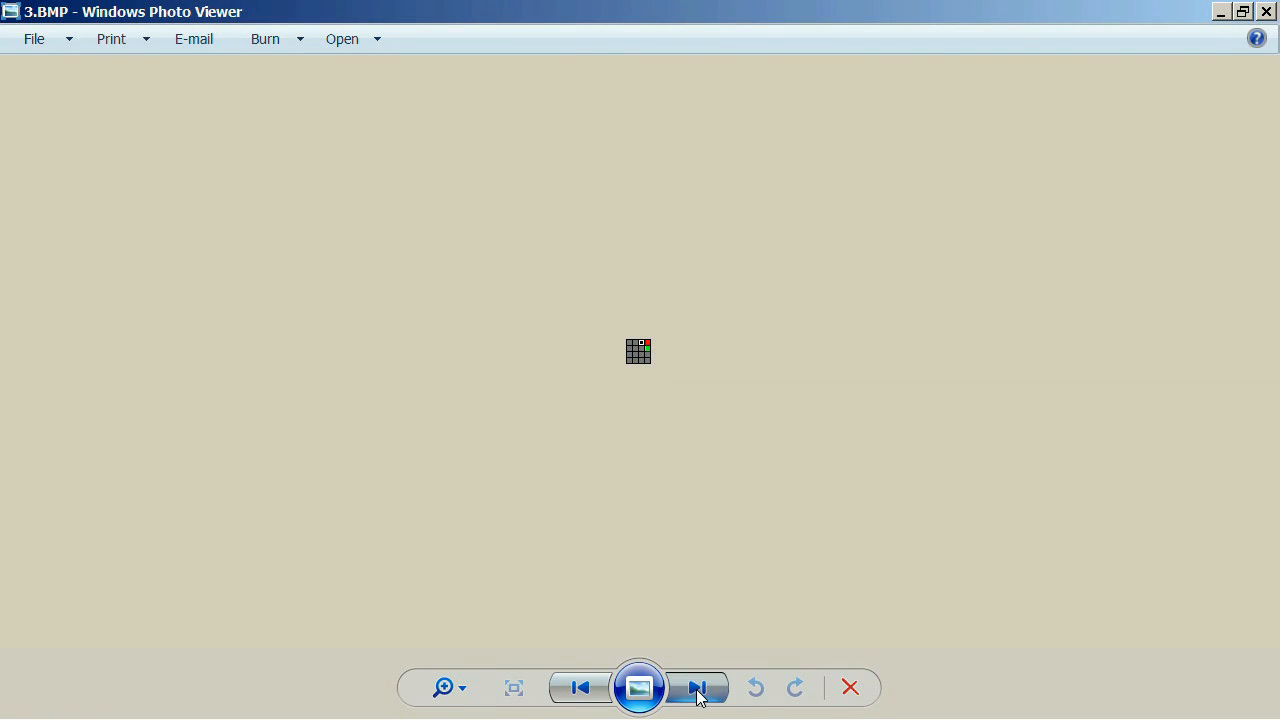
pyautogui.click(696, 688)
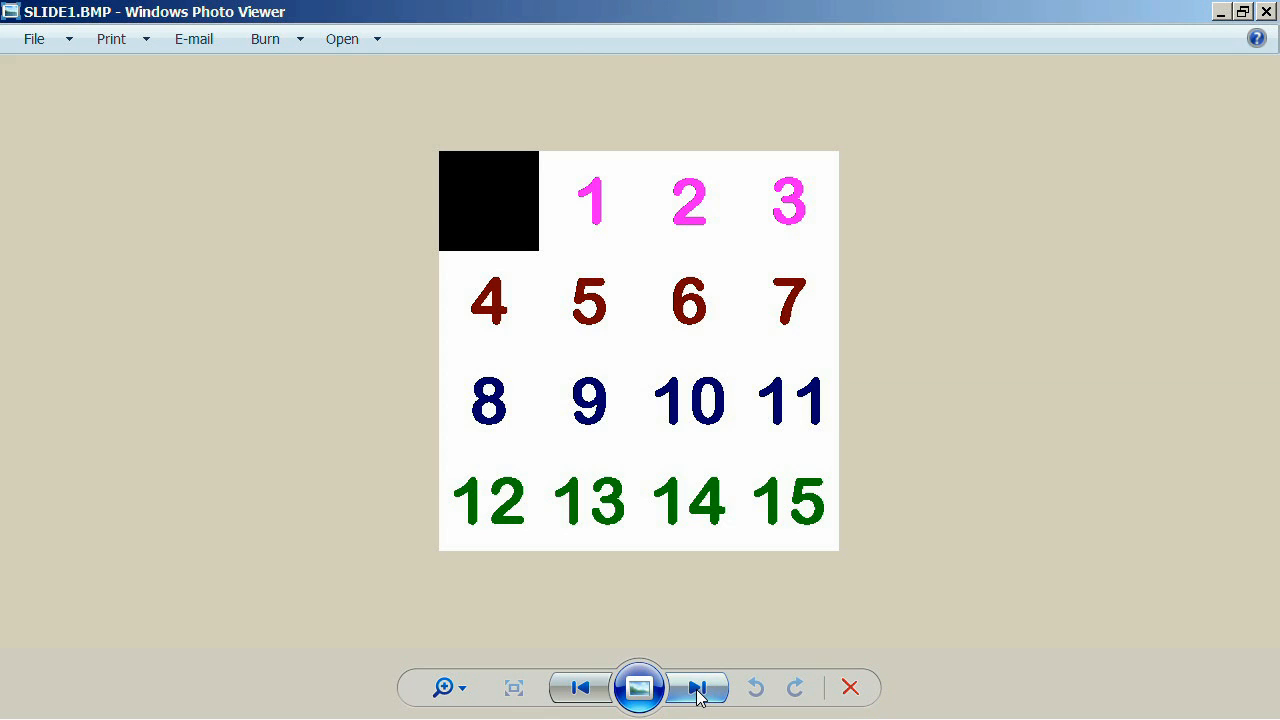
pyautogui.click(698, 688)
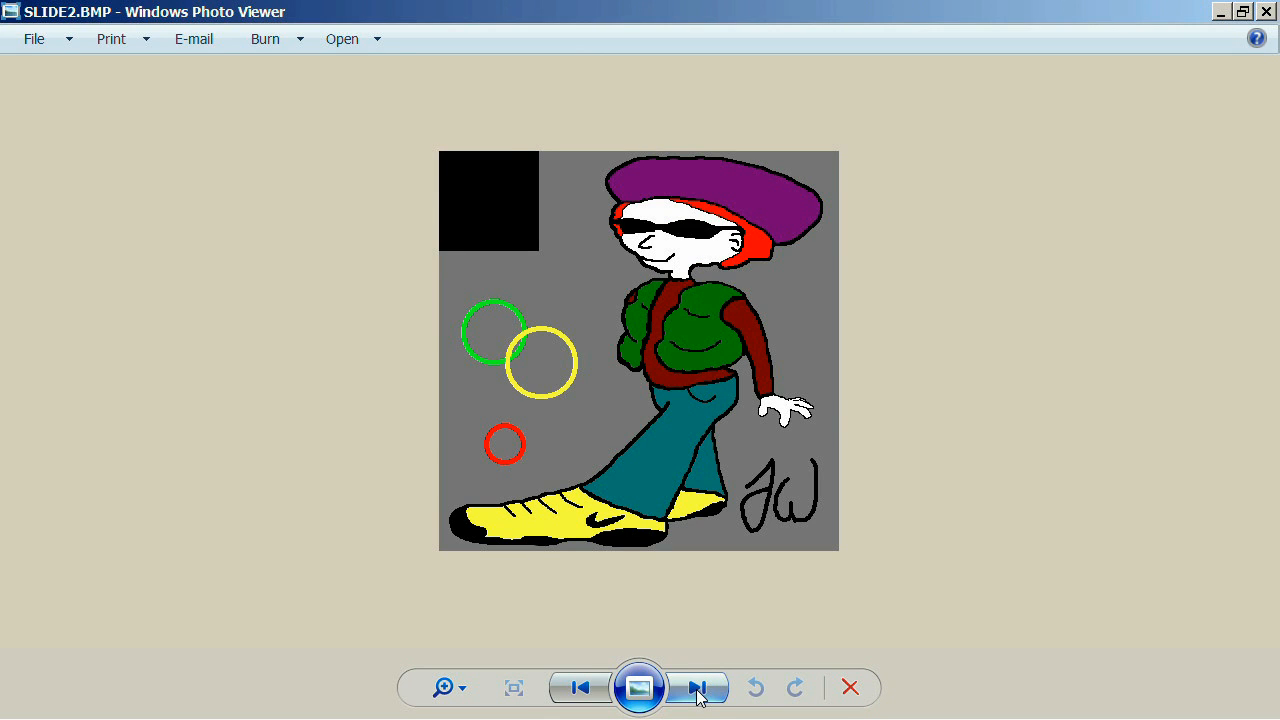
pyautogui.moveTo(700, 436)
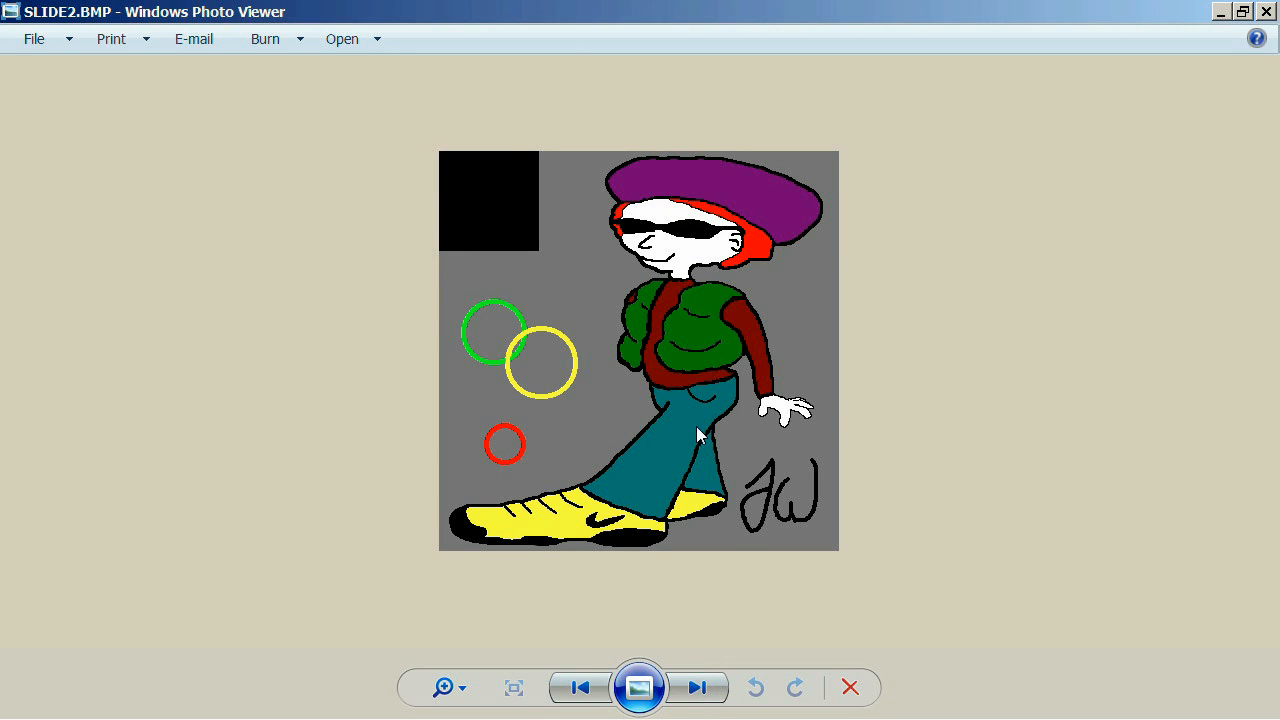
pyautogui.moveTo(644, 480)
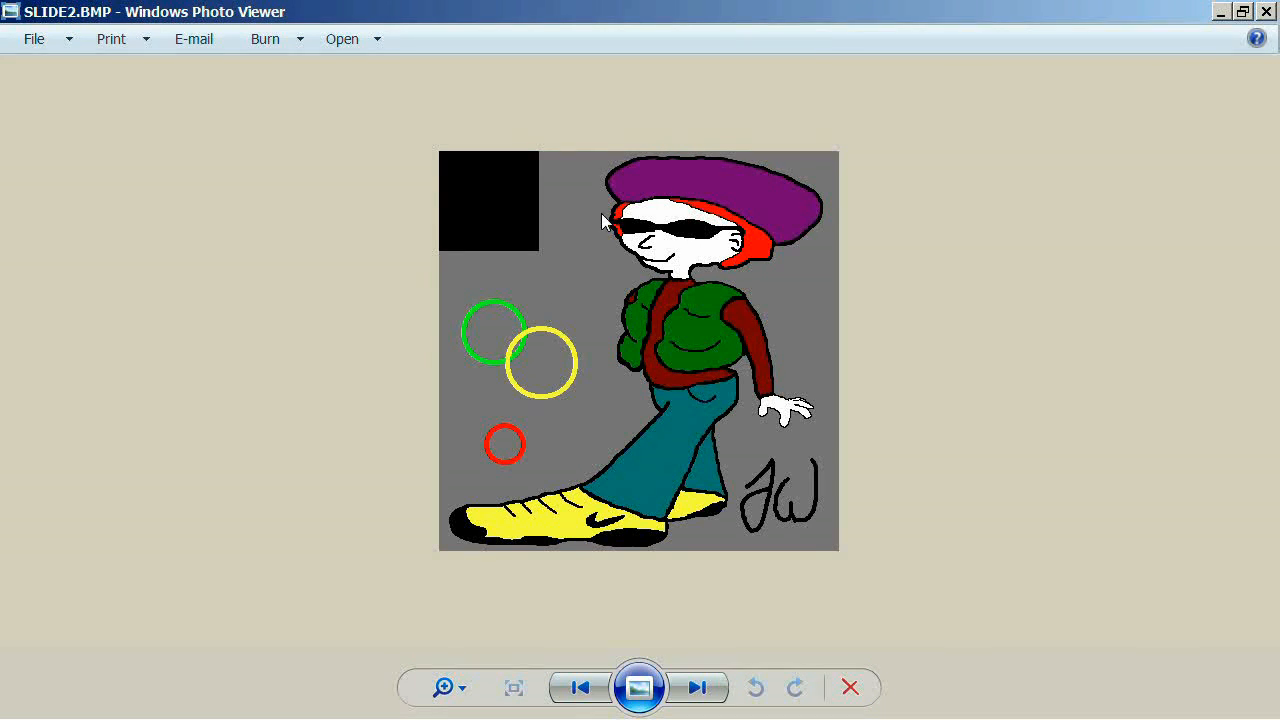
pyautogui.moveTo(736, 488)
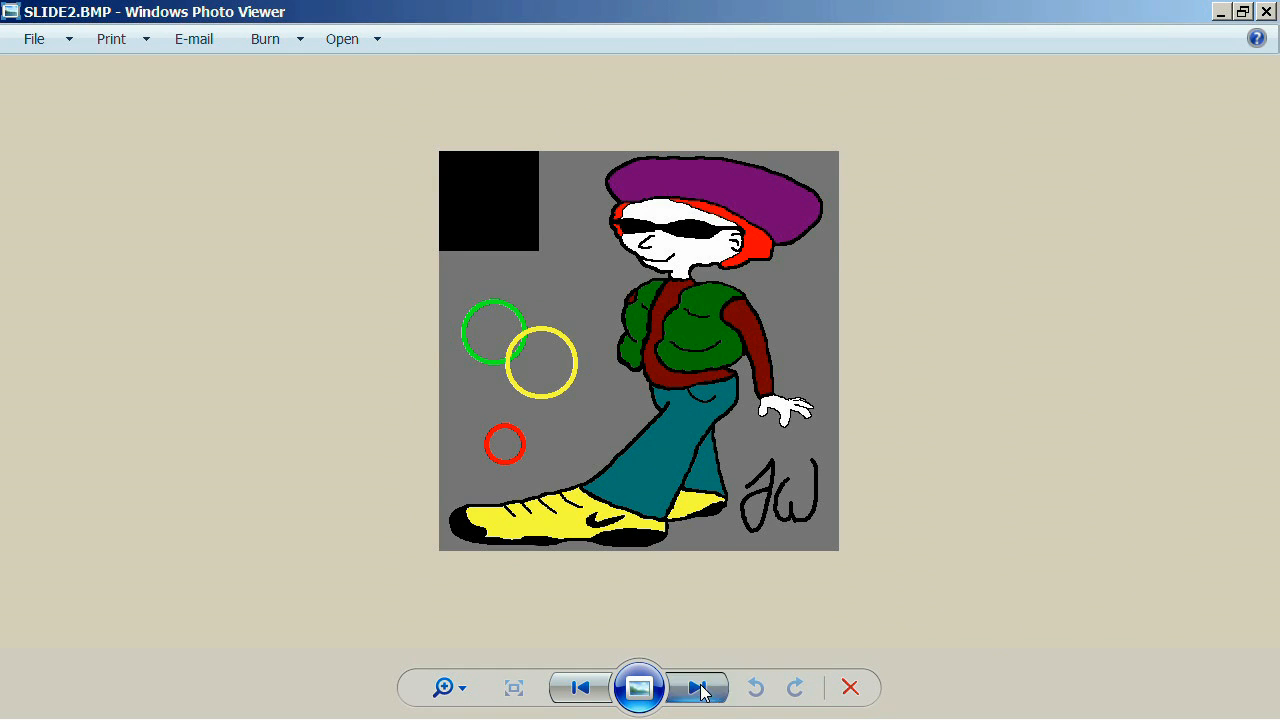
pyautogui.click(696, 688)
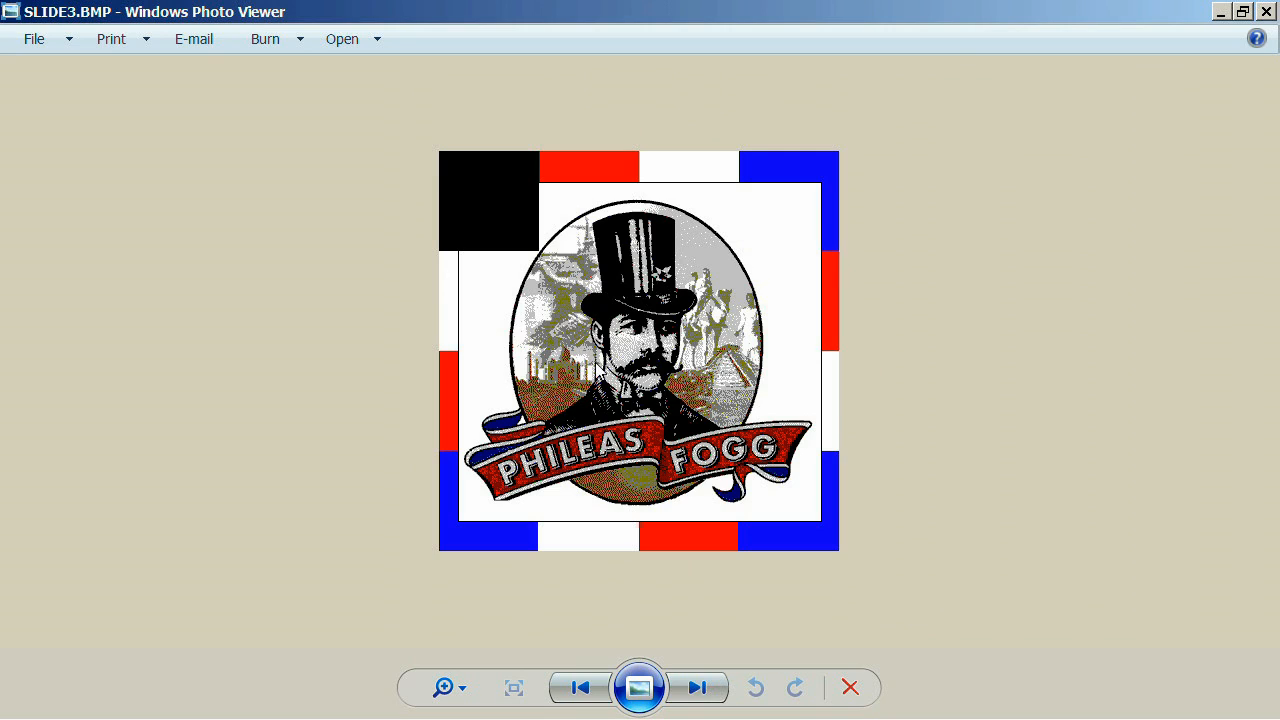
pyautogui.moveTo(632, 260)
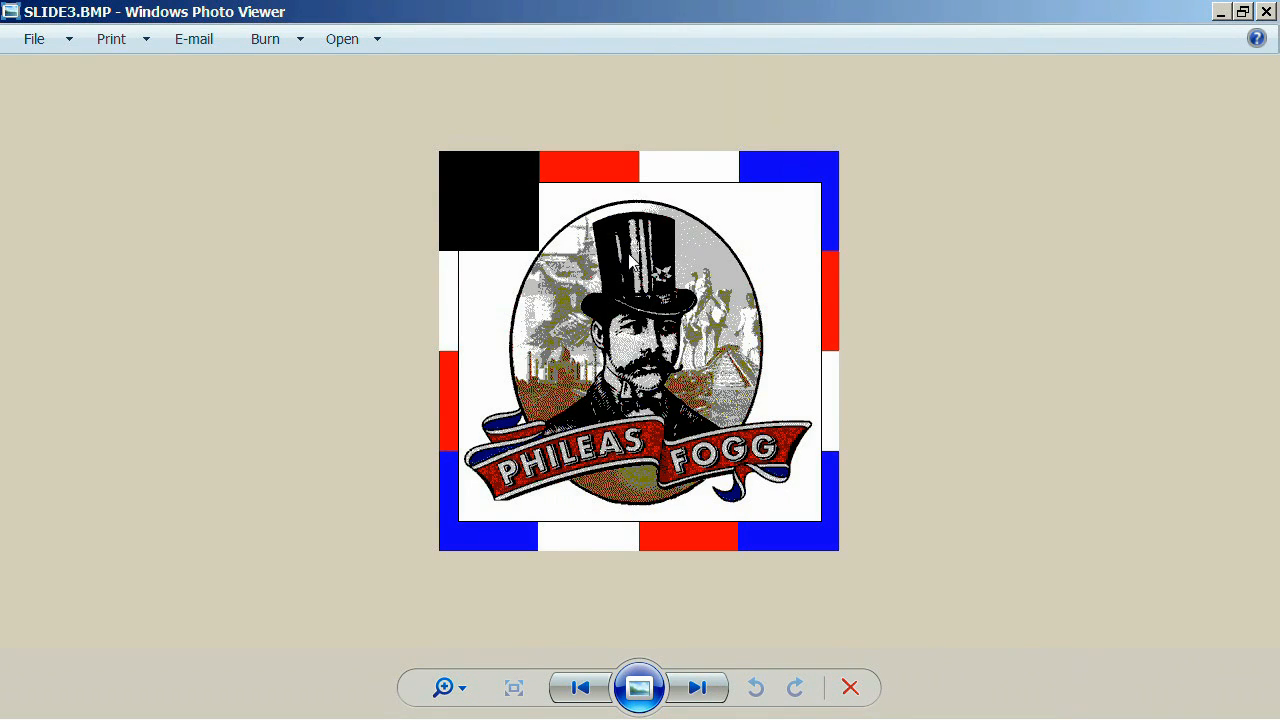
pyautogui.moveTo(640, 388)
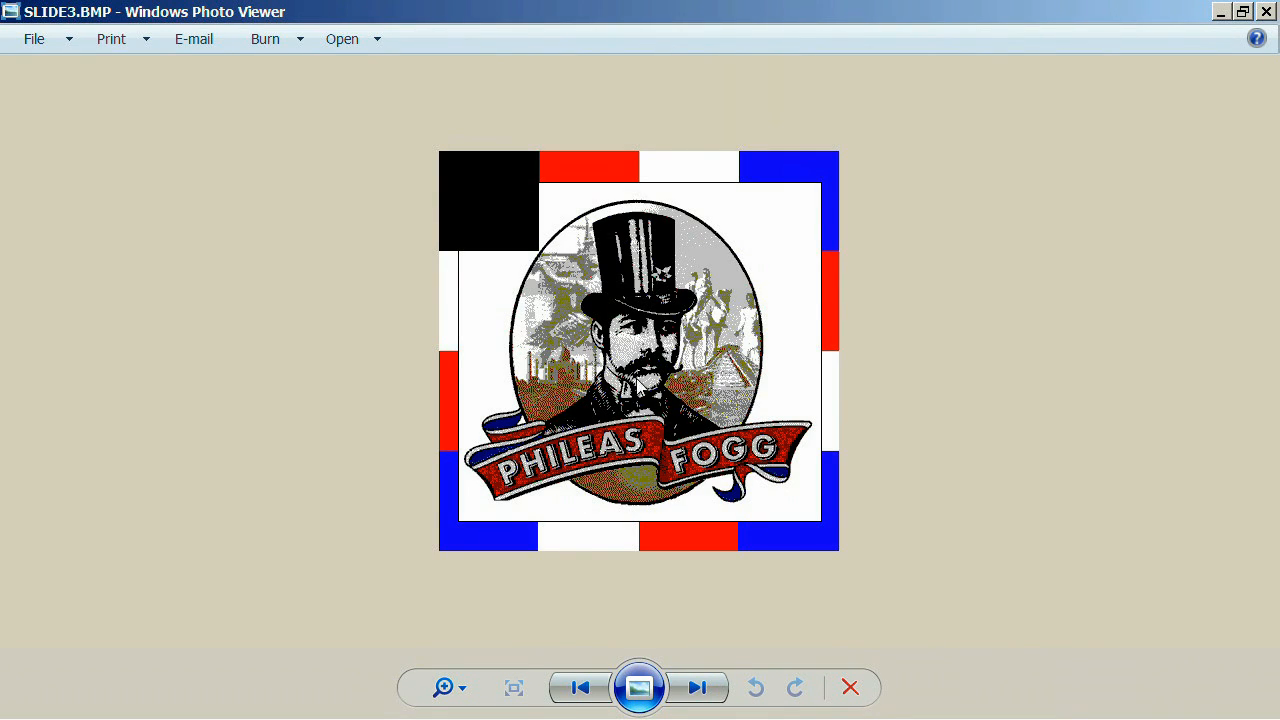
pyautogui.moveTo(700, 428)
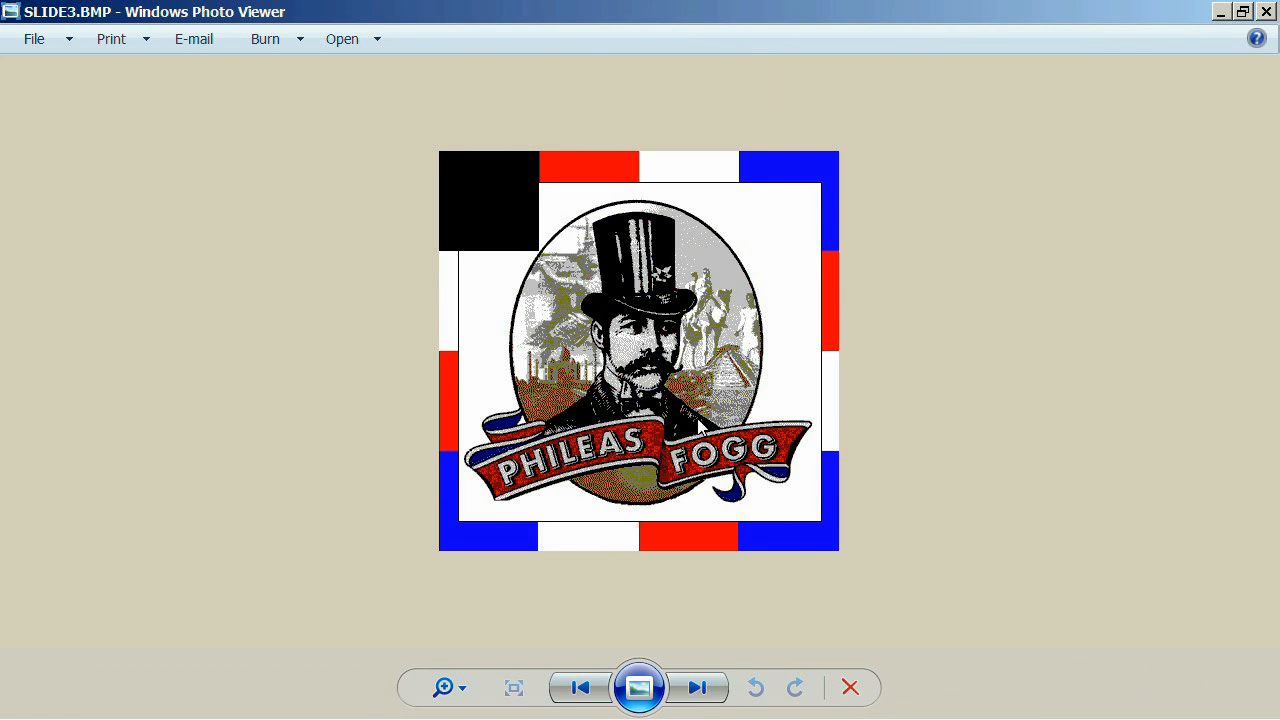
pyautogui.moveTo(592, 374)
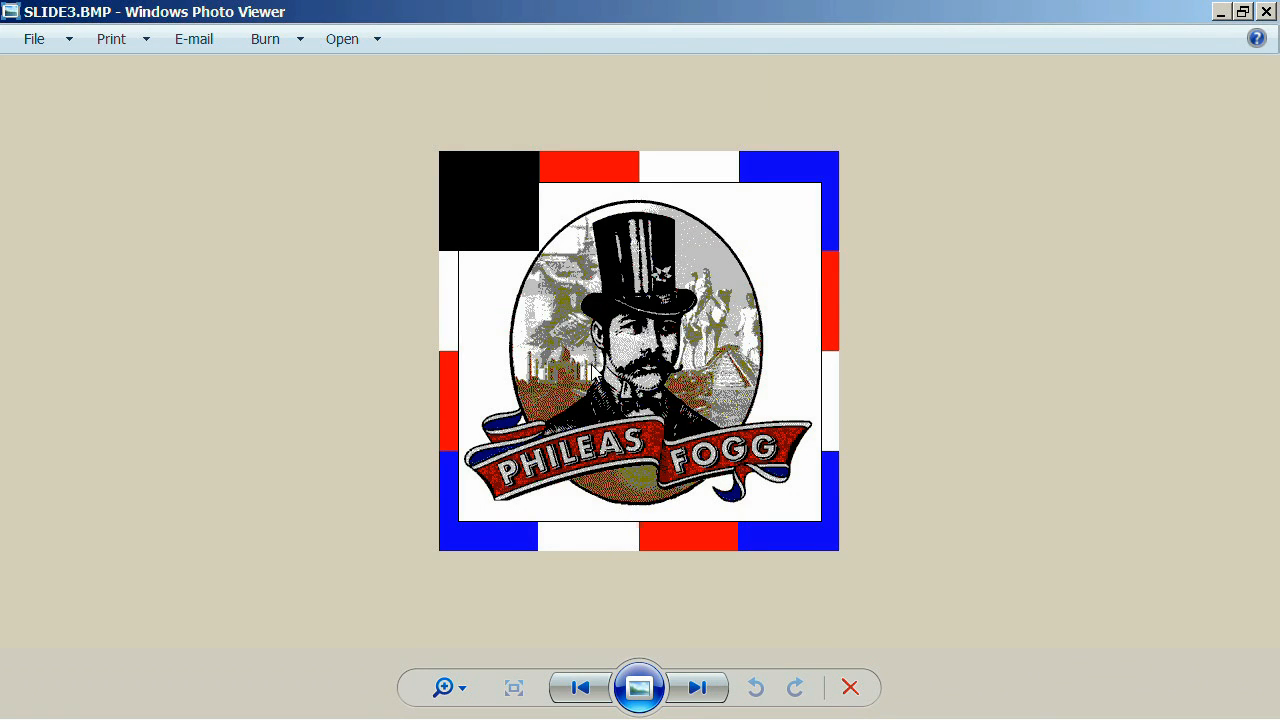
pyautogui.moveTo(690, 420)
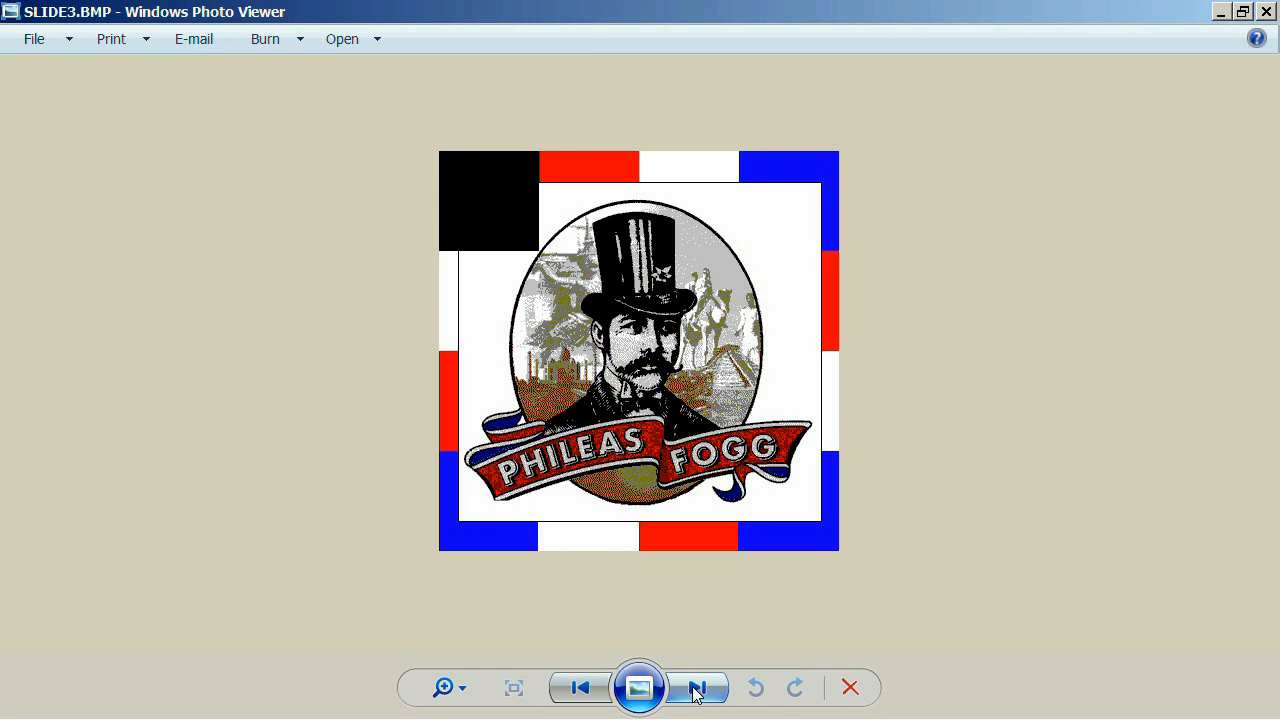
pyautogui.moveTo(696, 688)
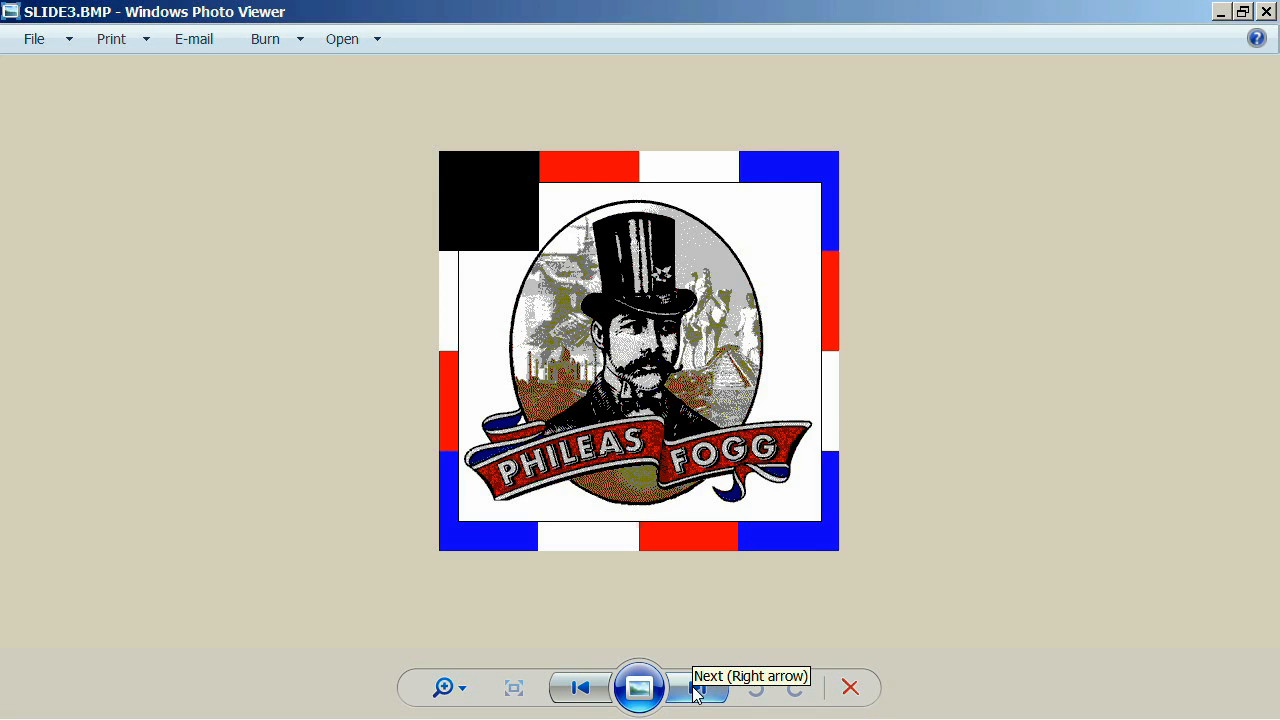
pyautogui.click(696, 688)
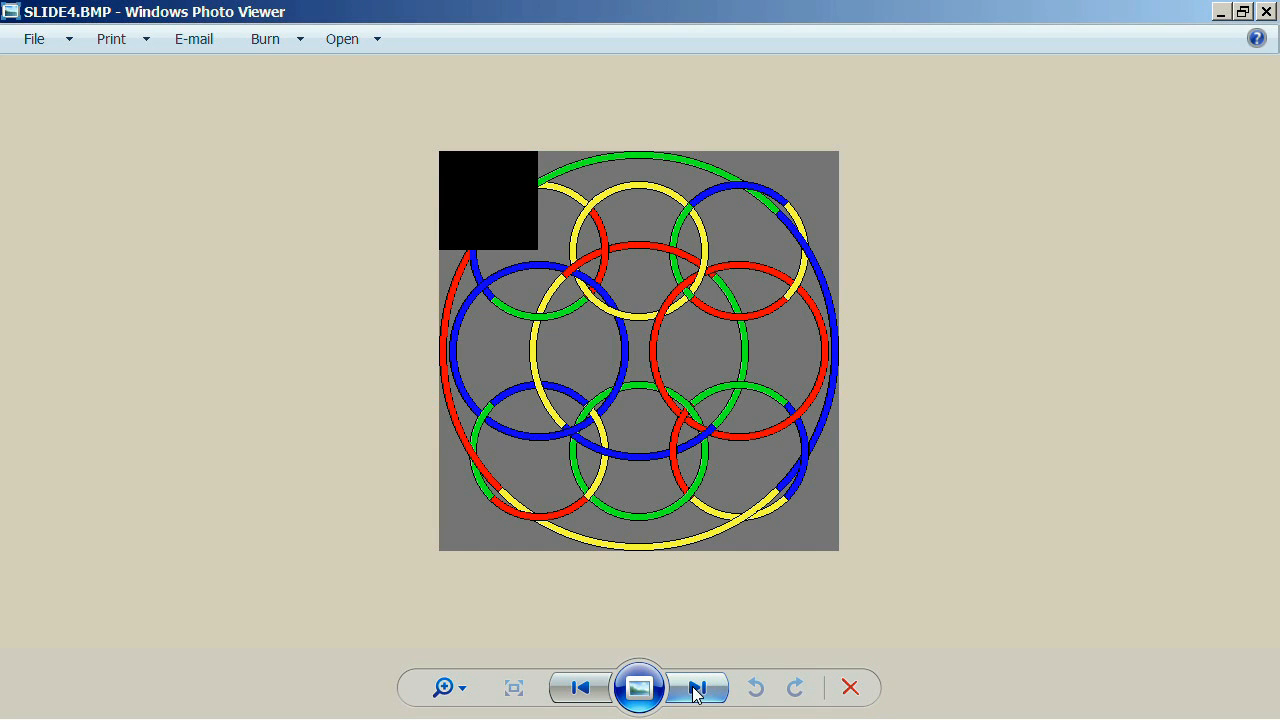